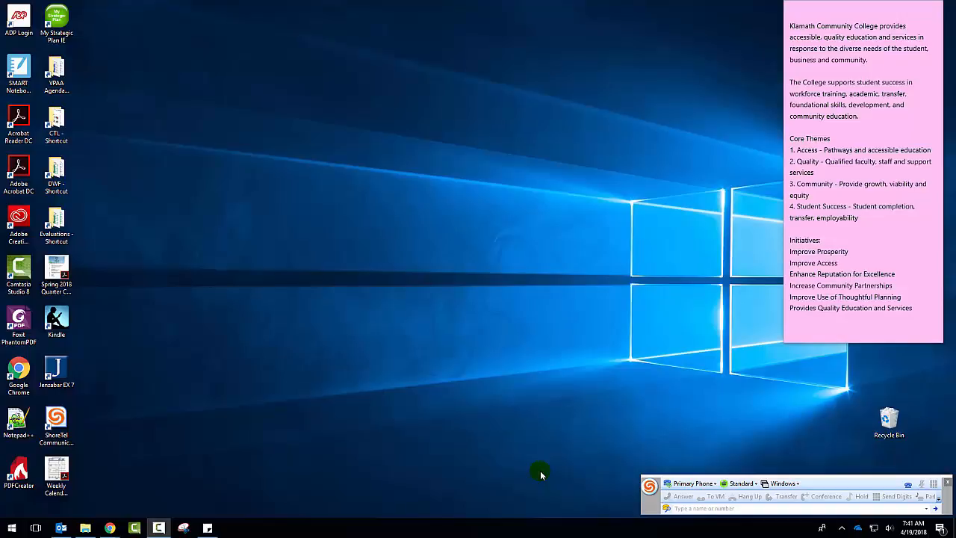
mouse_move(127, 515)
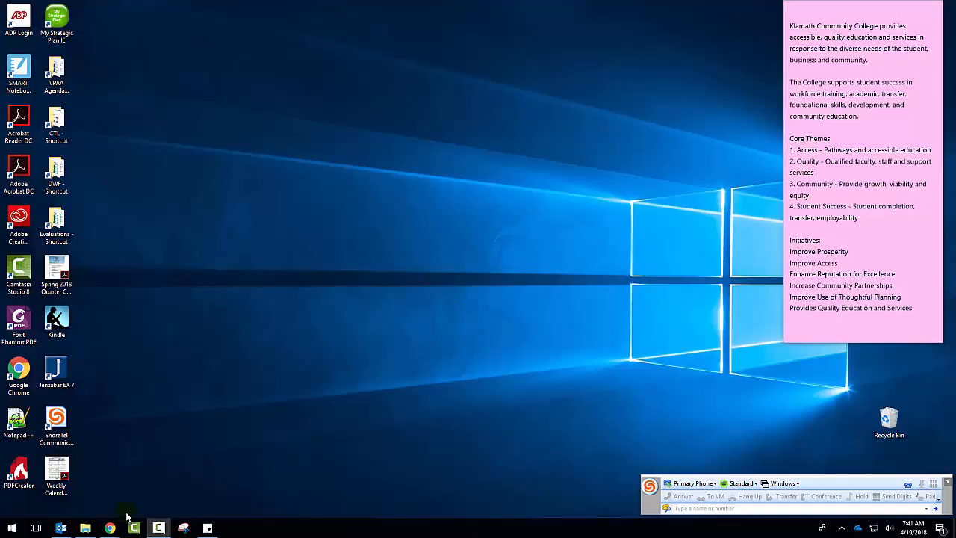
mouse_move(109, 528)
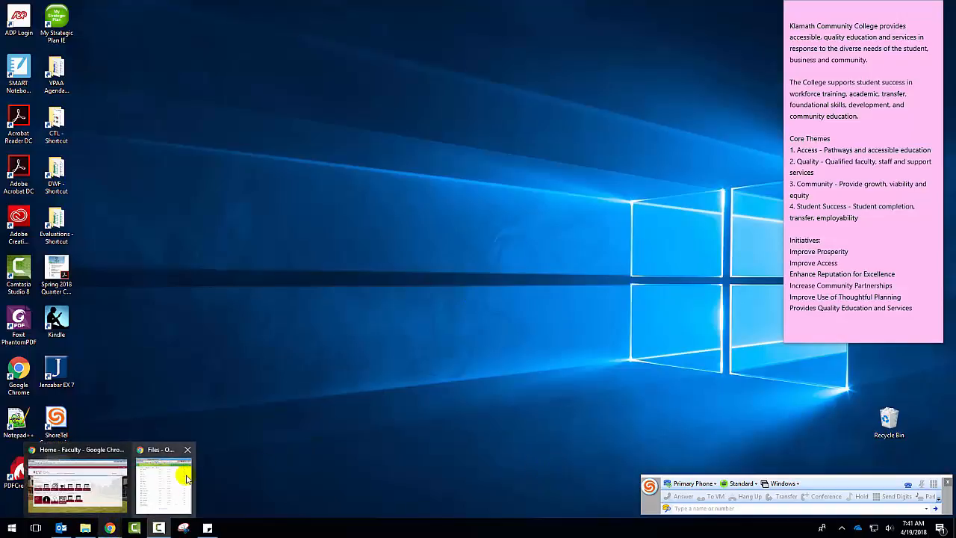
Bring up the 'Files - OneDrive' browser window from the Chrome taskbar icon
left_click(163, 482)
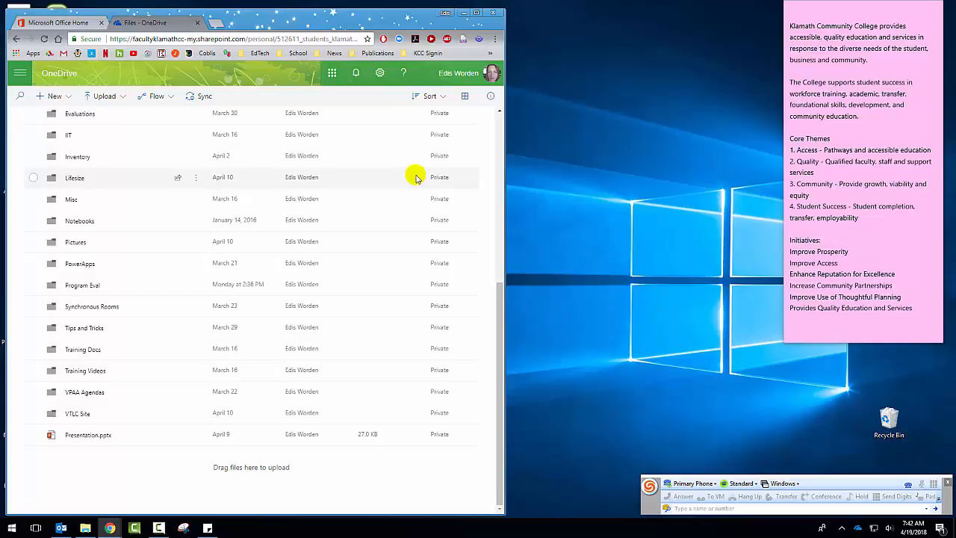
mouse_move(421, 218)
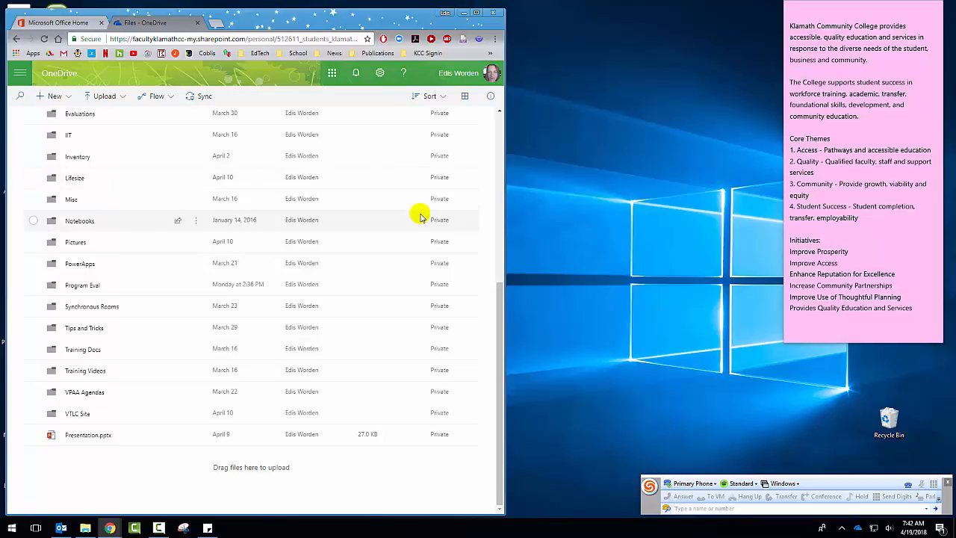
mouse_move(22, 96)
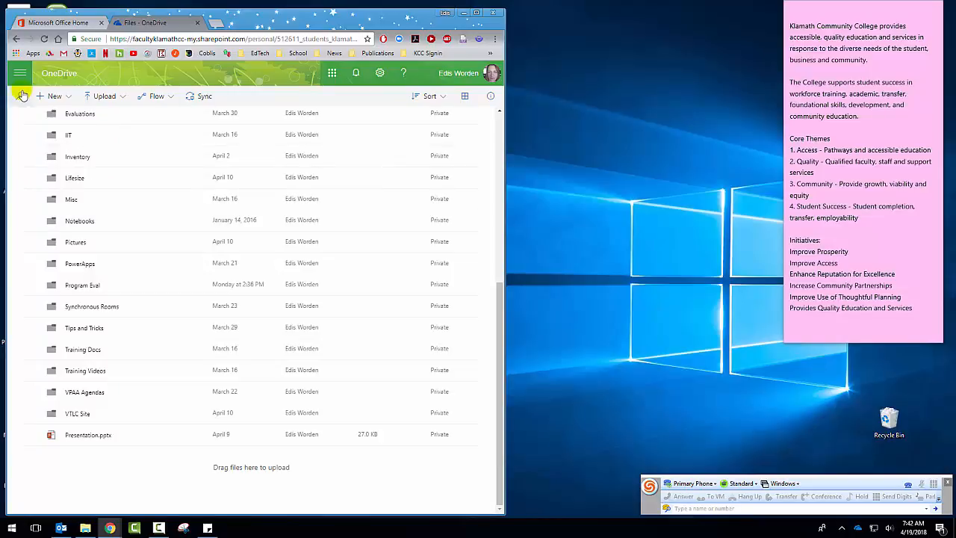
left_click(20, 95)
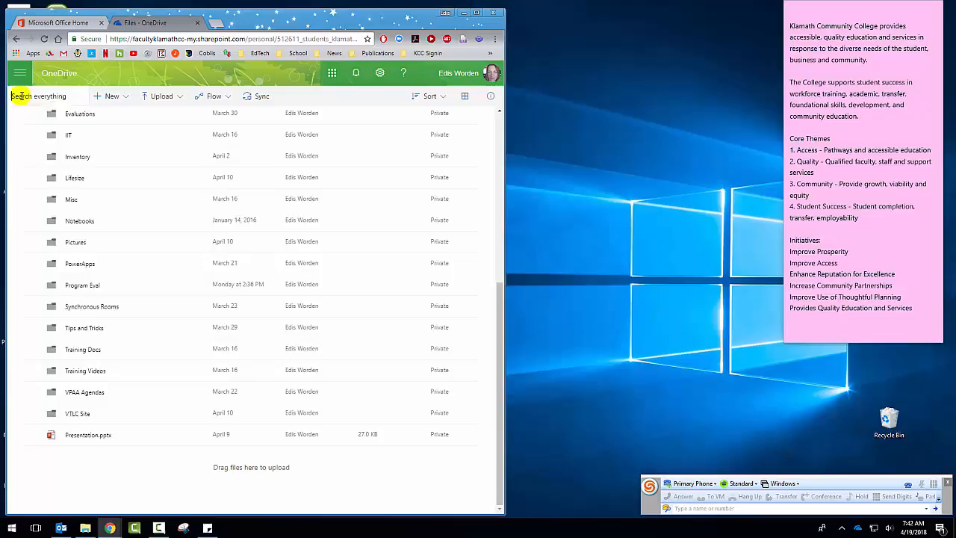
type("word")
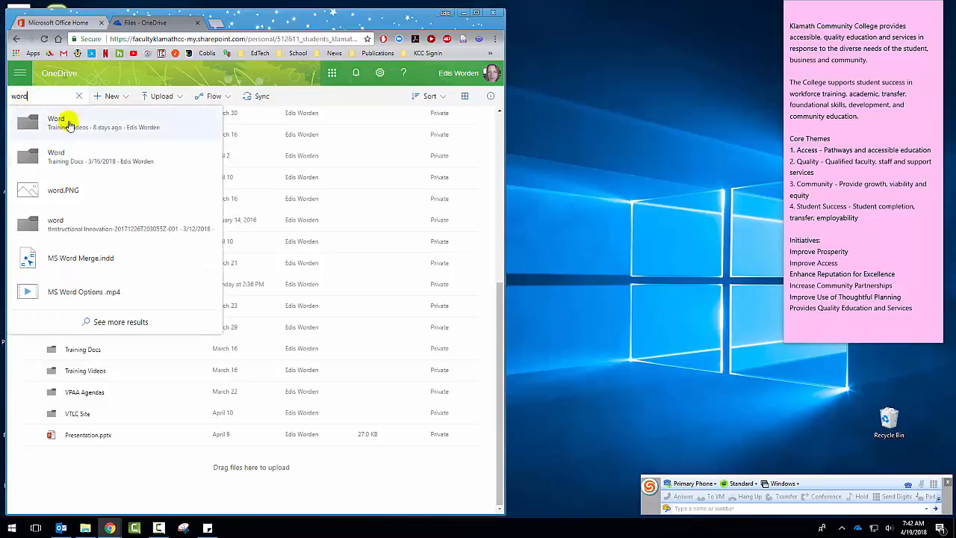
mouse_move(100, 152)
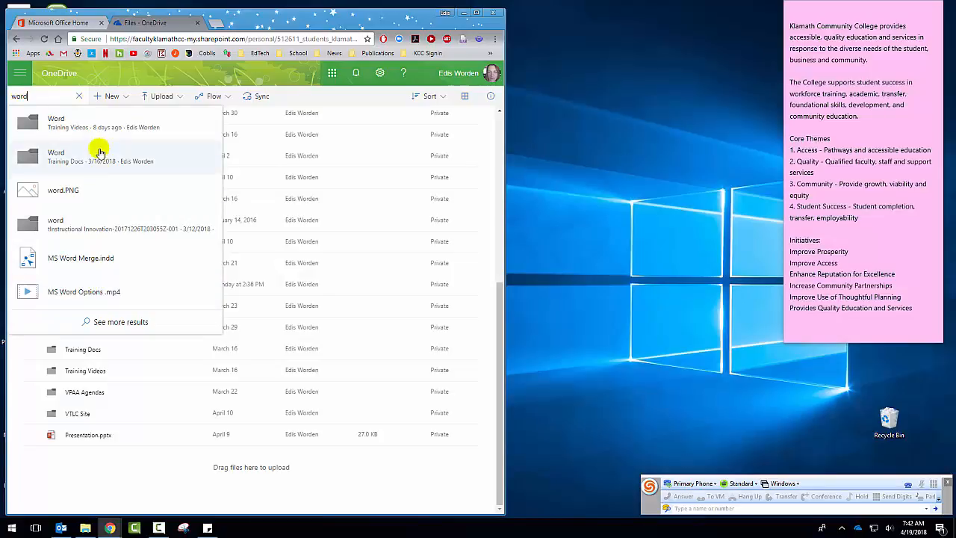
mouse_move(84, 146)
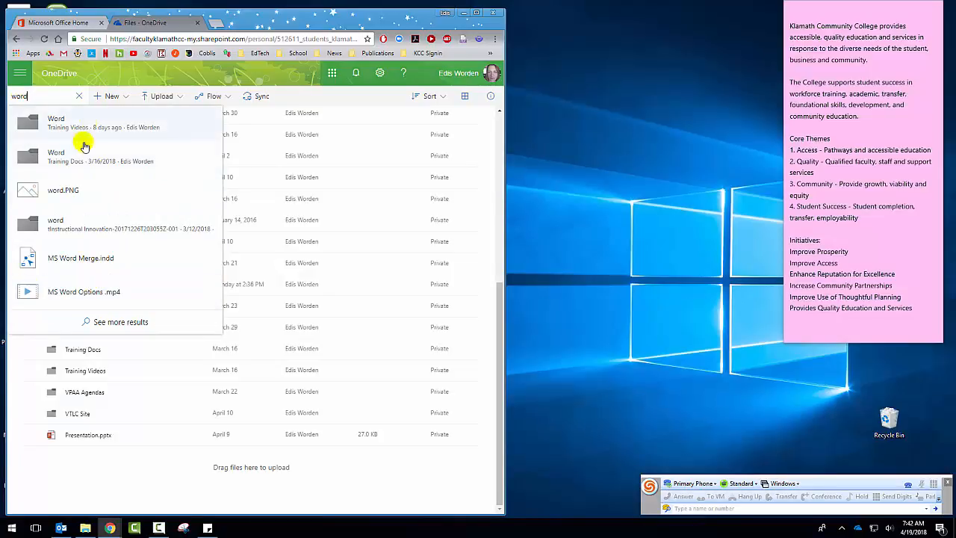
mouse_move(82, 103)
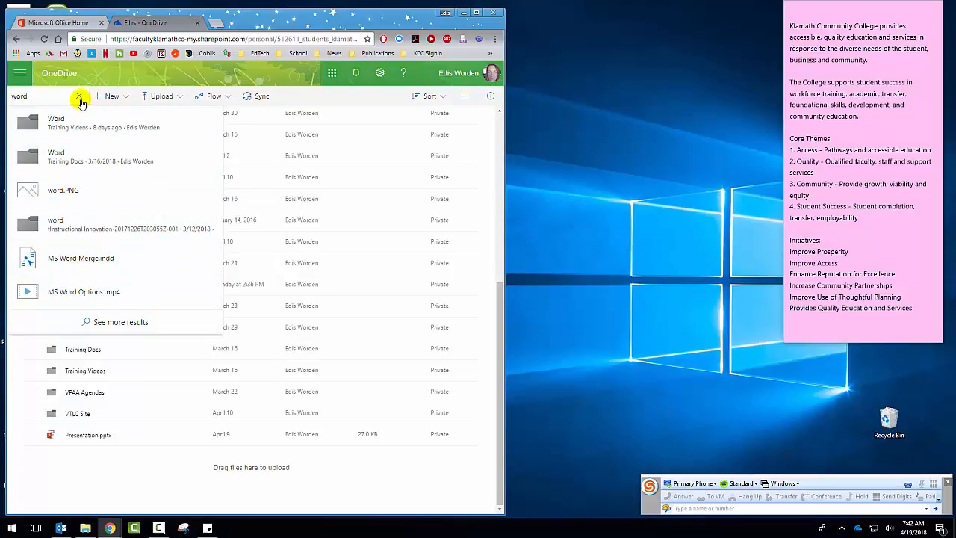
left_click(80, 96)
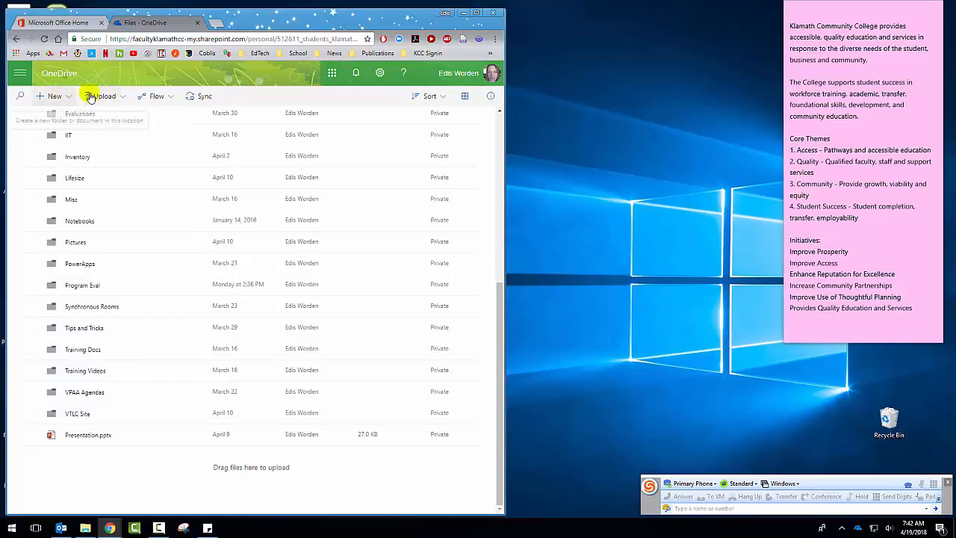
Create a new OneDrive folder named 'Test' with the synced File Explorer folder open alongside
left_click(54, 95)
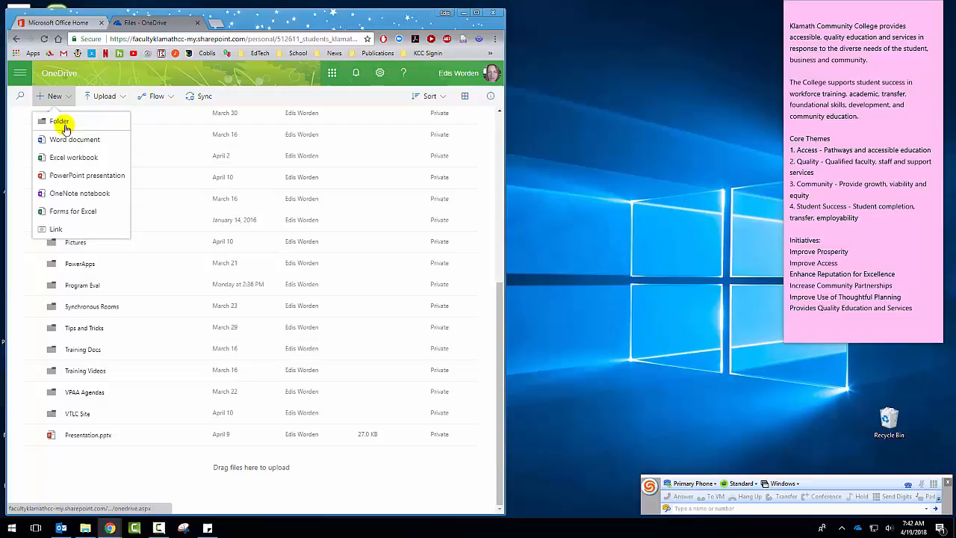
left_click(59, 121)
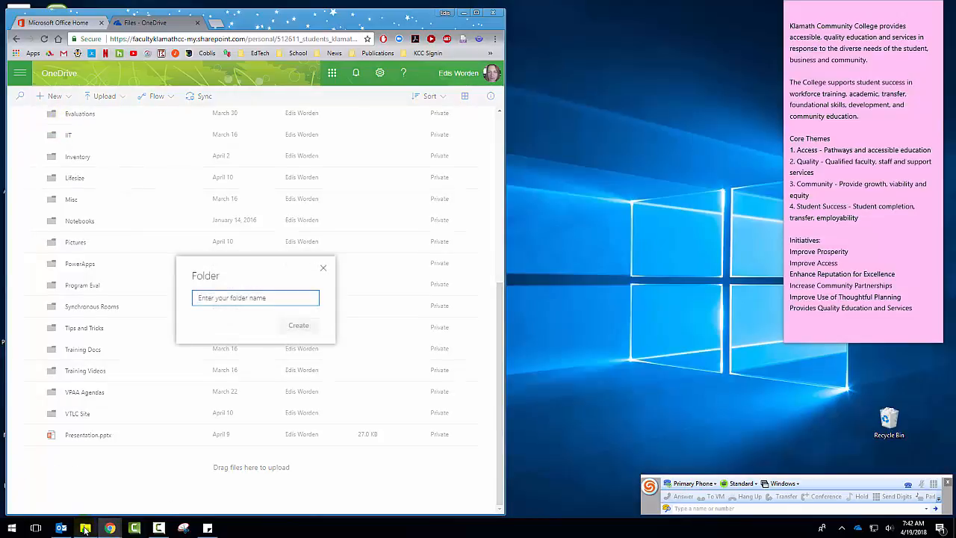
left_click(86, 528)
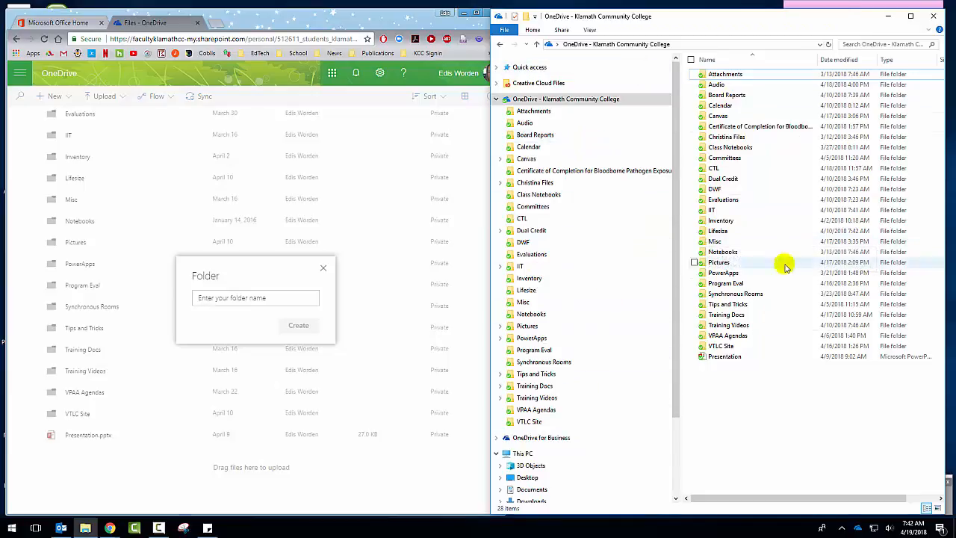
type("Test")
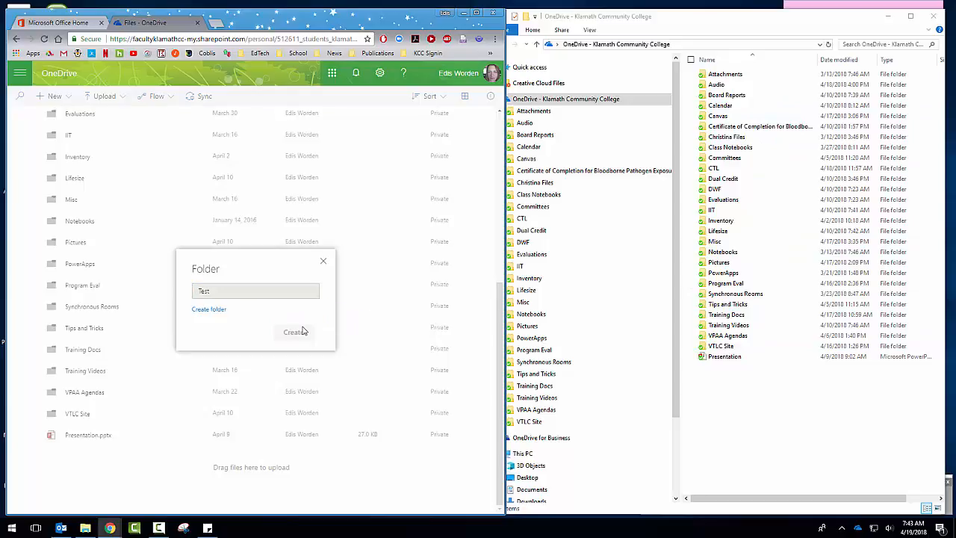
left_click(295, 332)
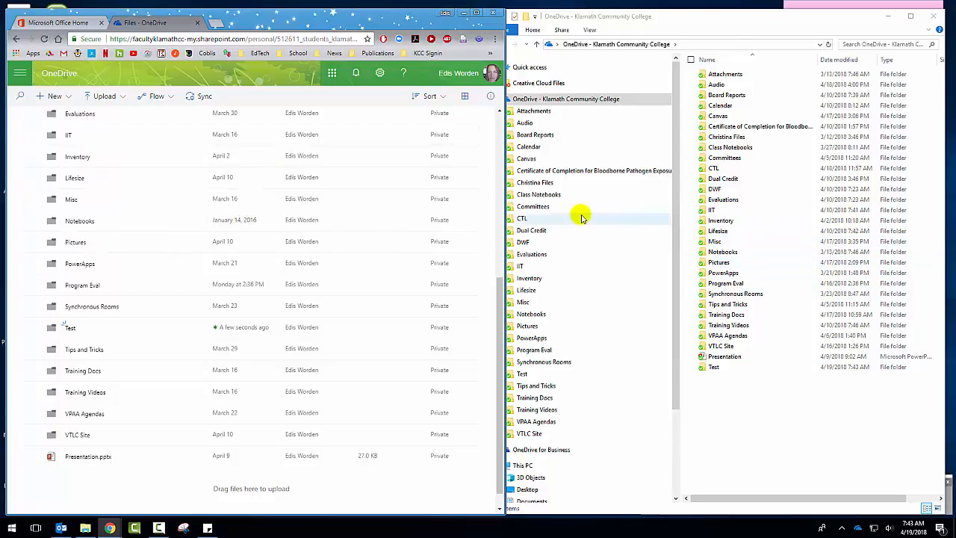
mouse_move(70, 96)
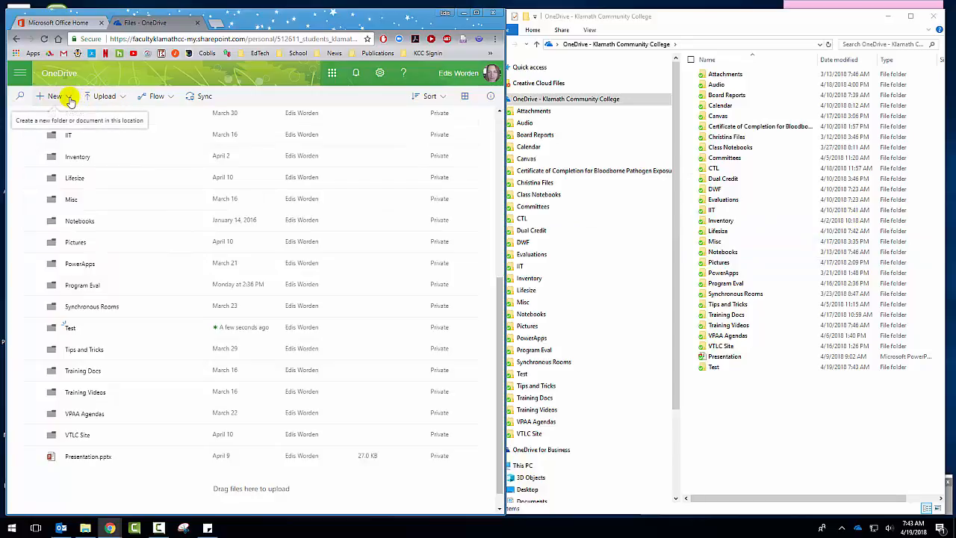
Create a blank Word Online document containing 'This is a test.'
left_click(54, 96)
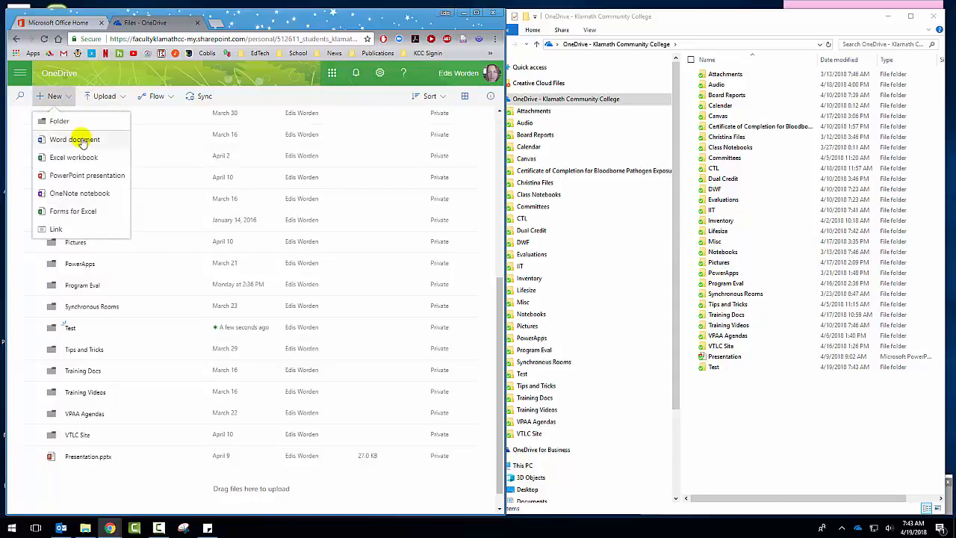
left_click(75, 139)
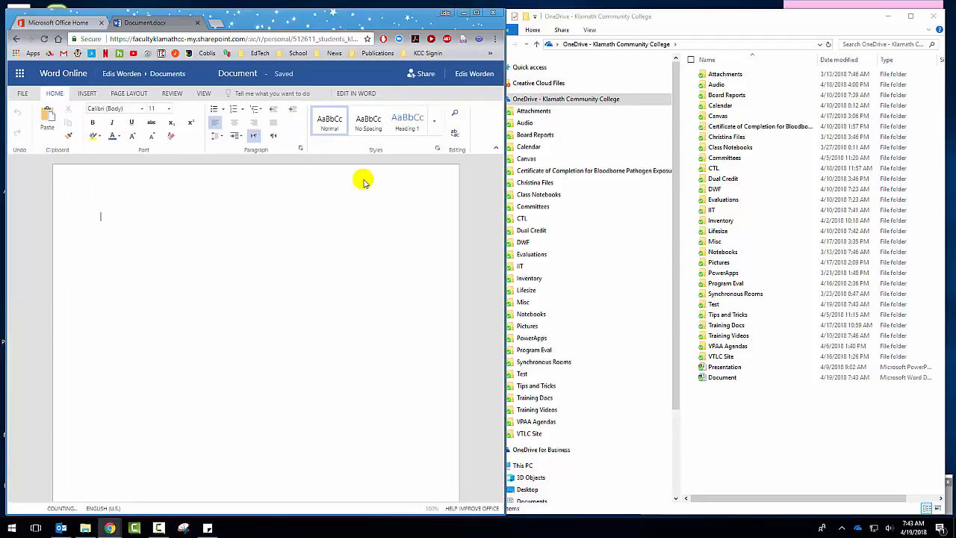
type("This is a t")
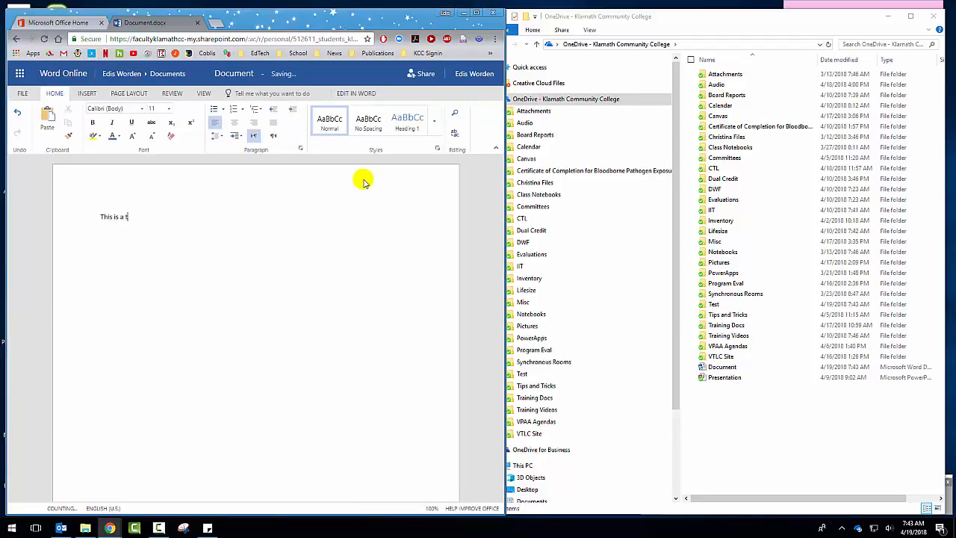
type("est.")
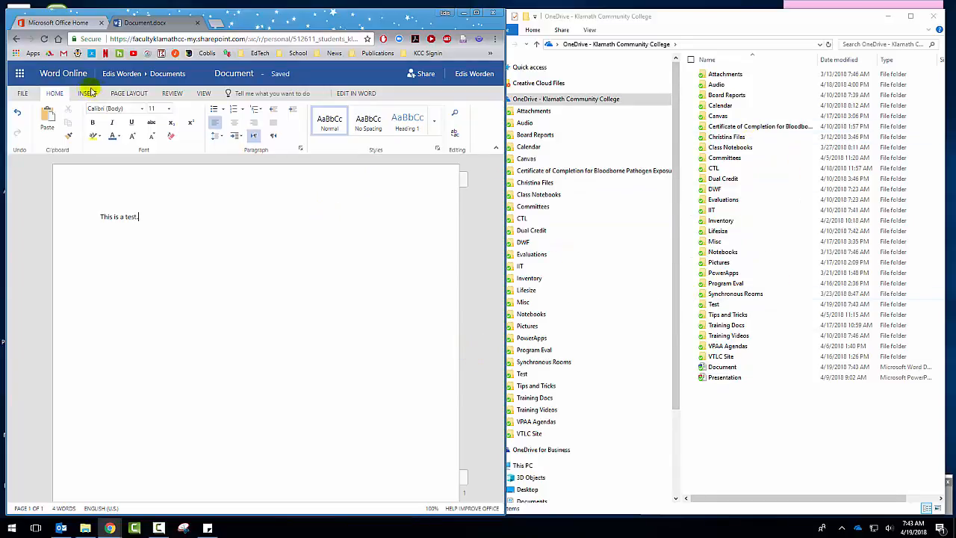
Save a copy of the 'This is a test.' document inside the OneDrive Test folder
left_click(22, 92)
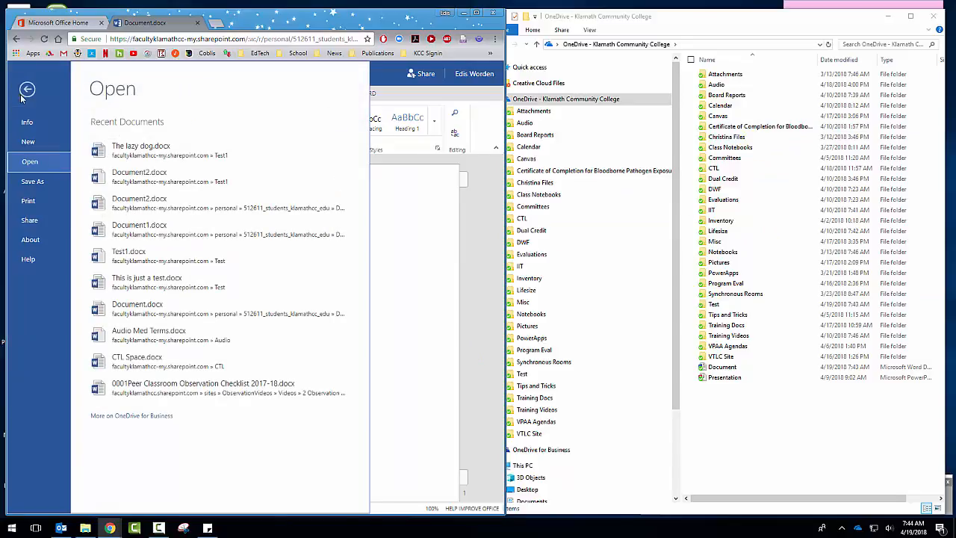
left_click(33, 181)
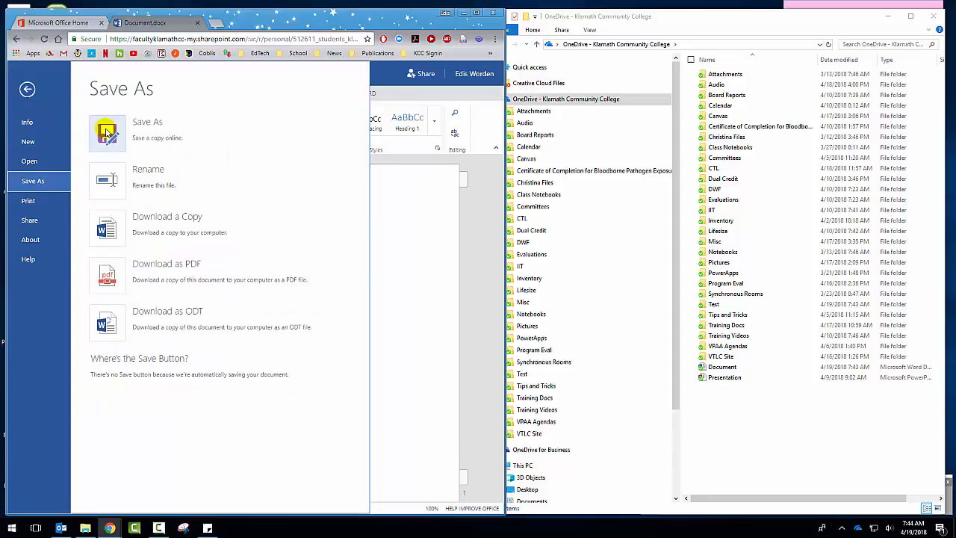
left_click(107, 133)
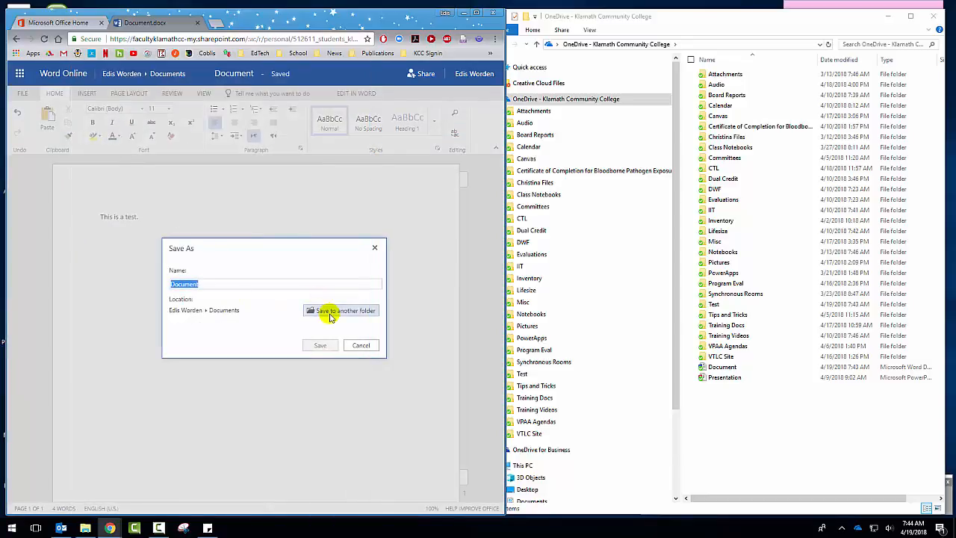
mouse_move(224, 323)
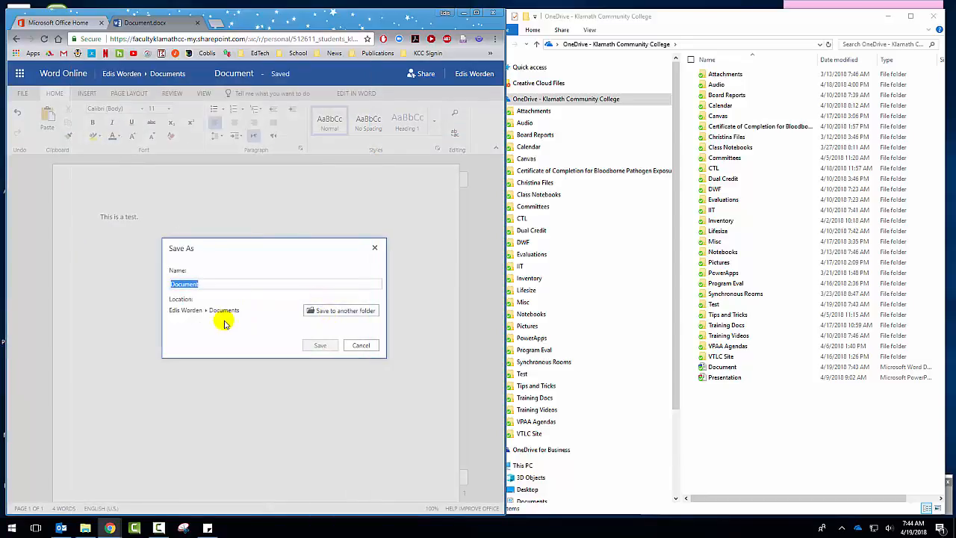
mouse_move(341, 311)
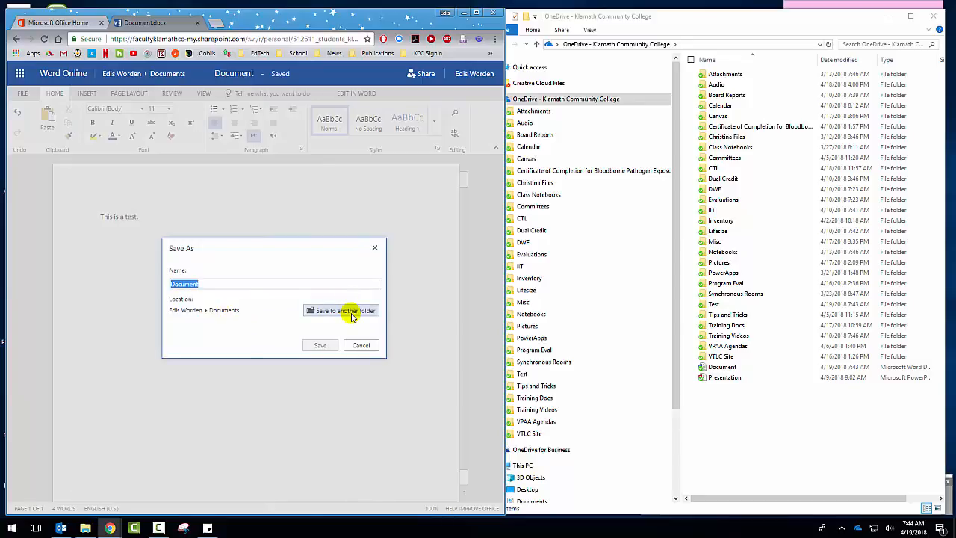
left_click(342, 310)
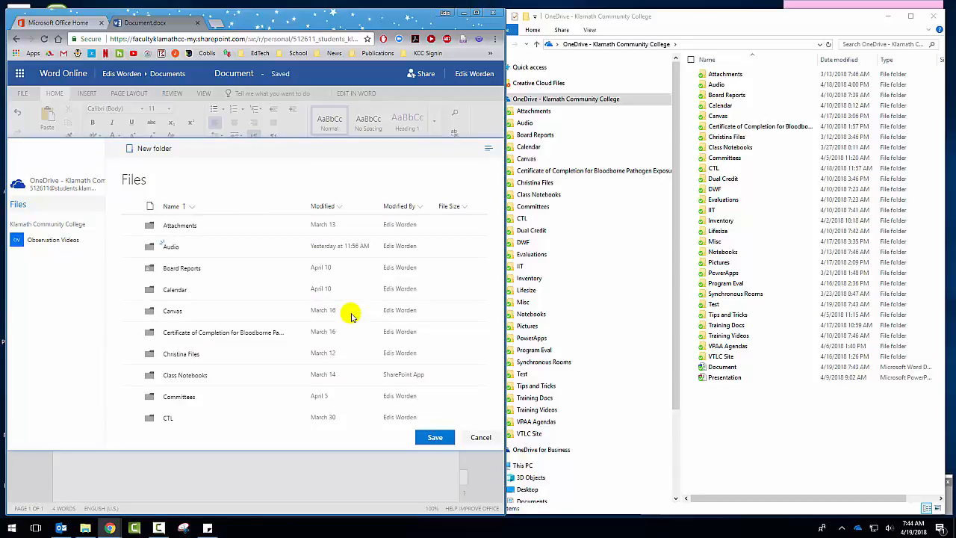
scroll("down", 3)
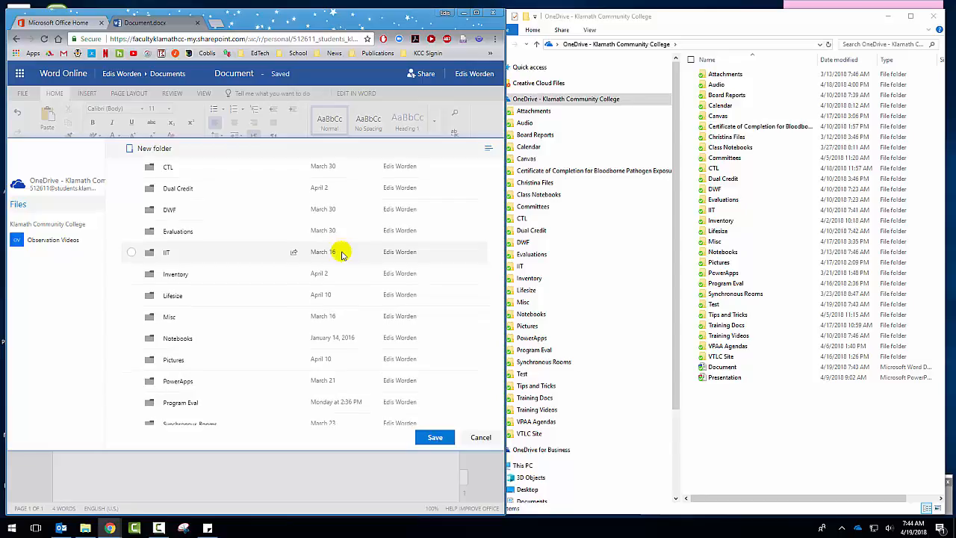
scroll("down", 3)
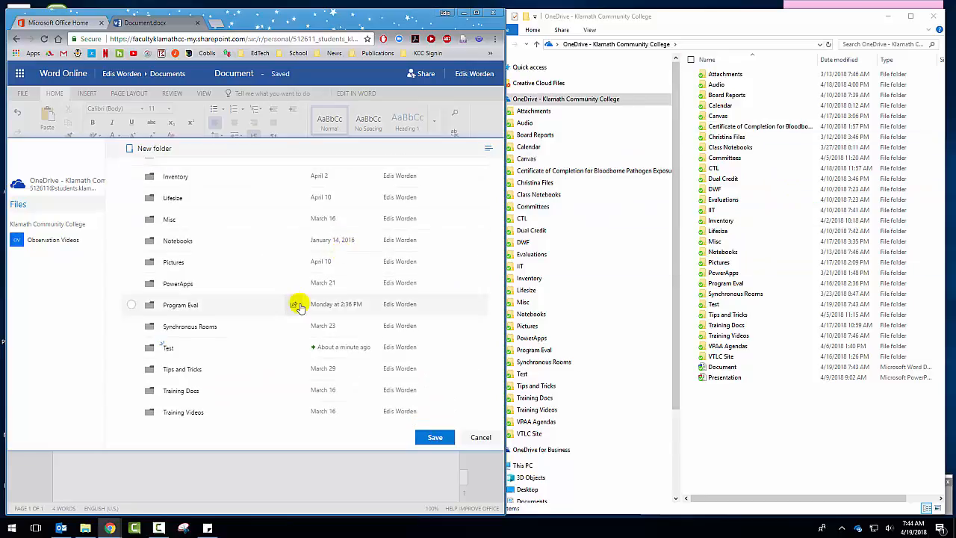
left_click(168, 346)
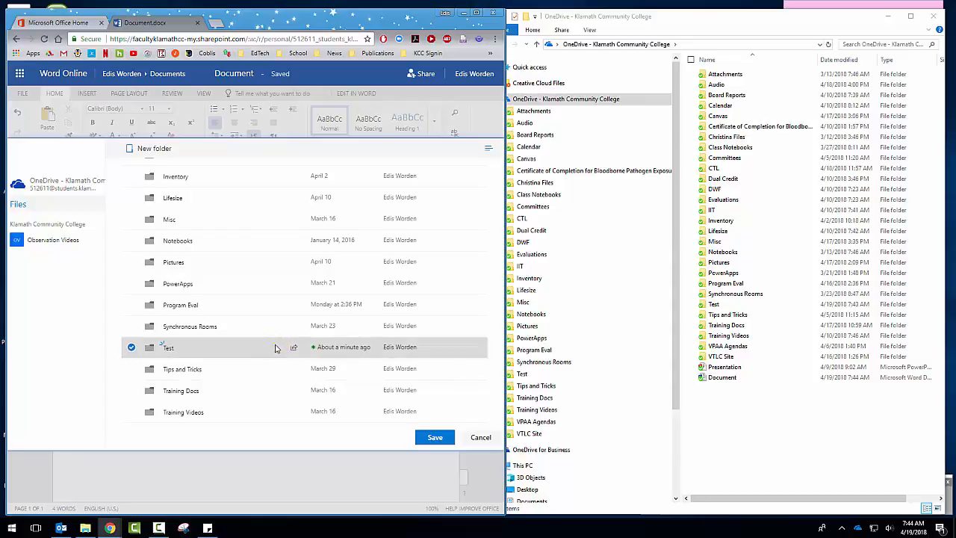
double_click(168, 346)
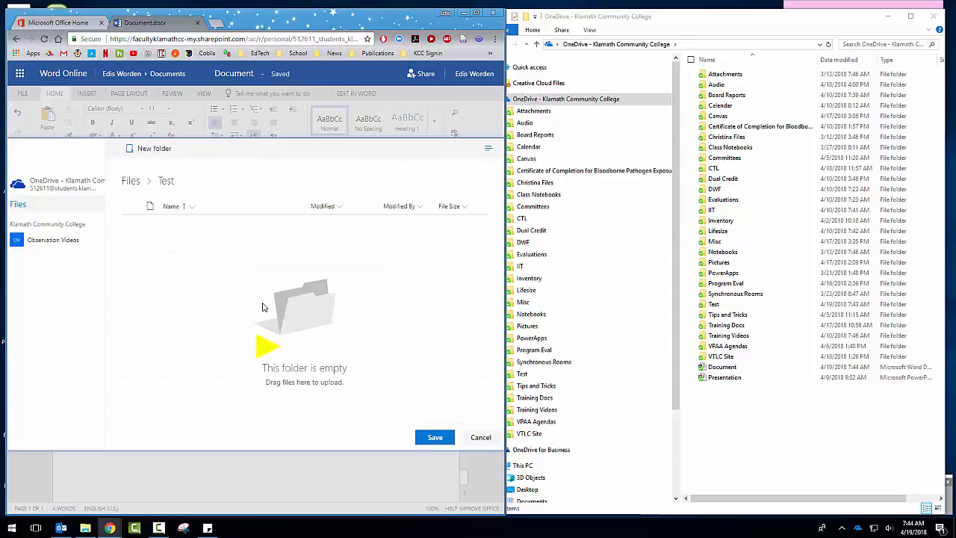
left_click(435, 437)
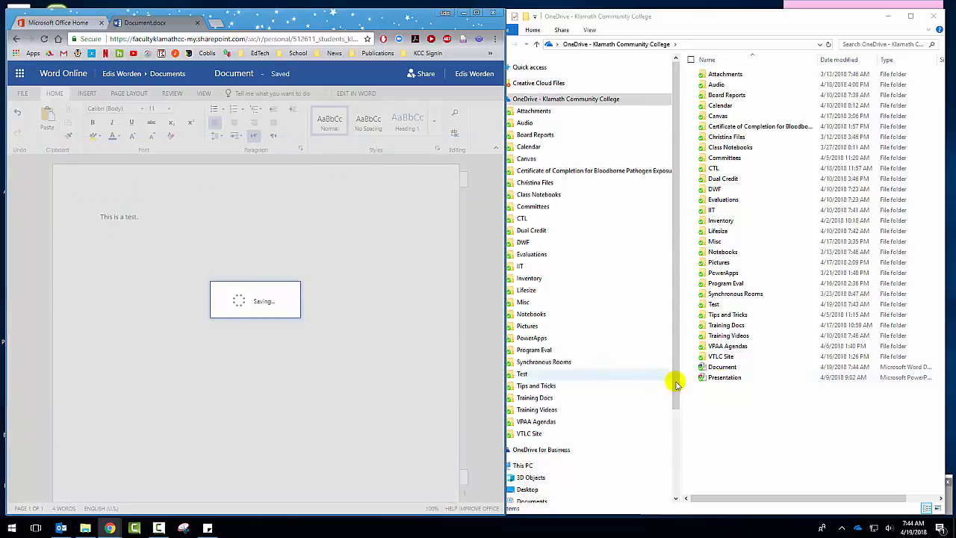
left_click(713, 305)
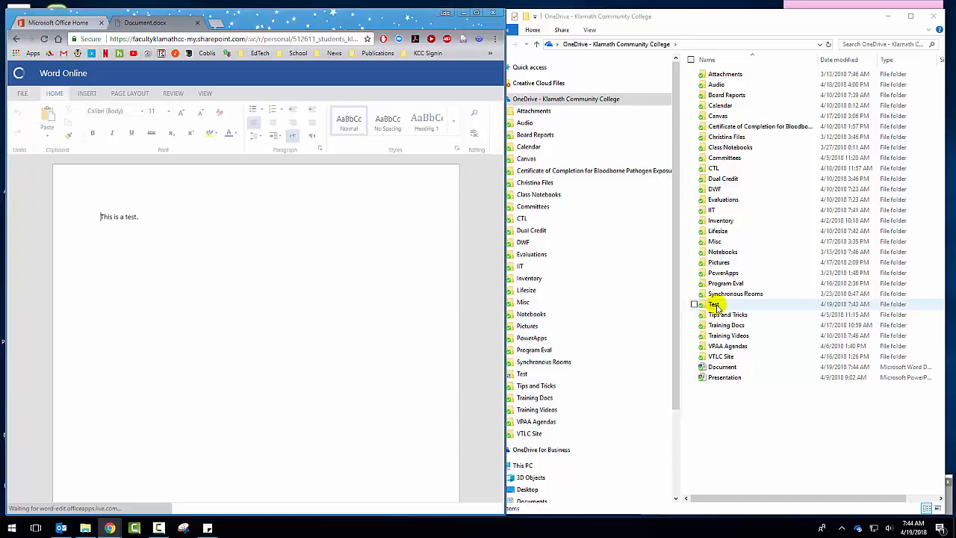
Open the synced Test folder in File Explorer and return the browser to the OneDrive list
double_click(522, 374)
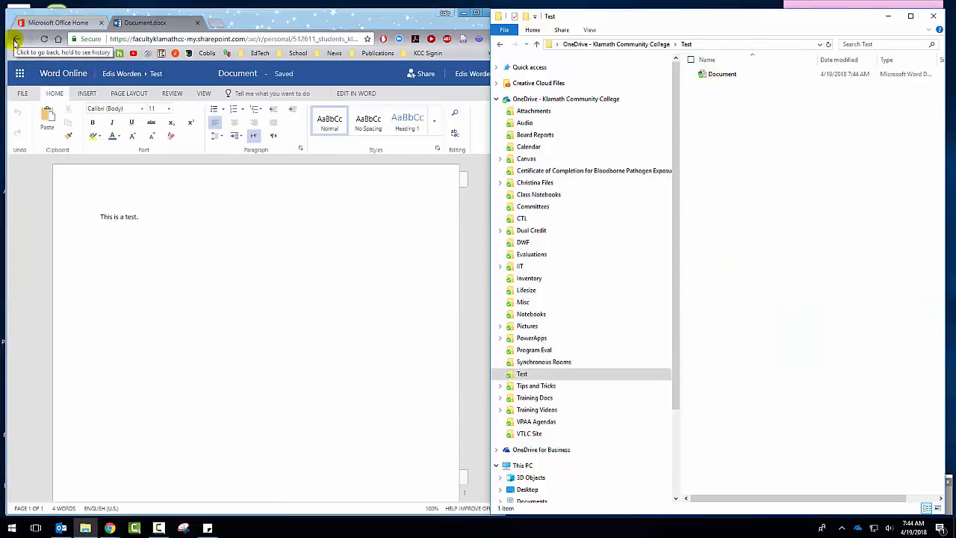
left_click(15, 39)
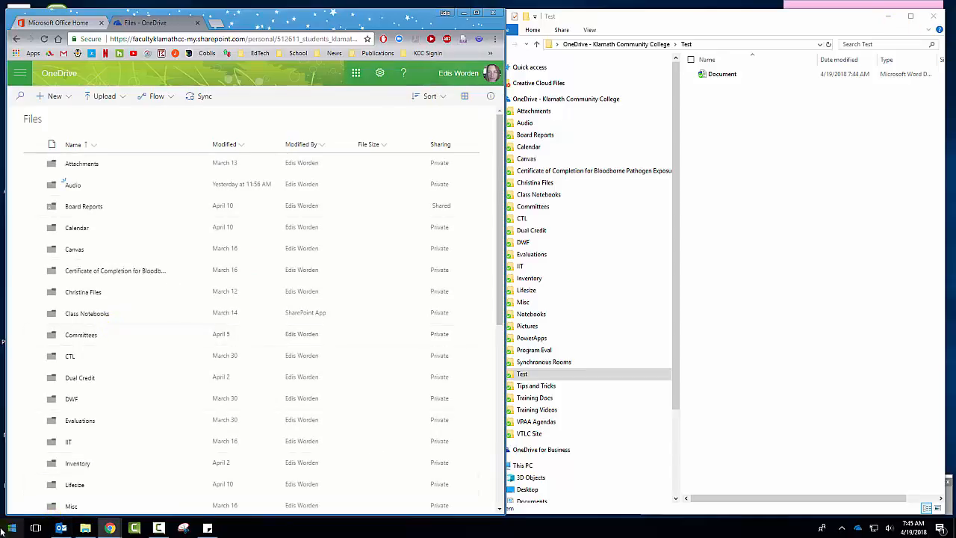
left_click(9, 528)
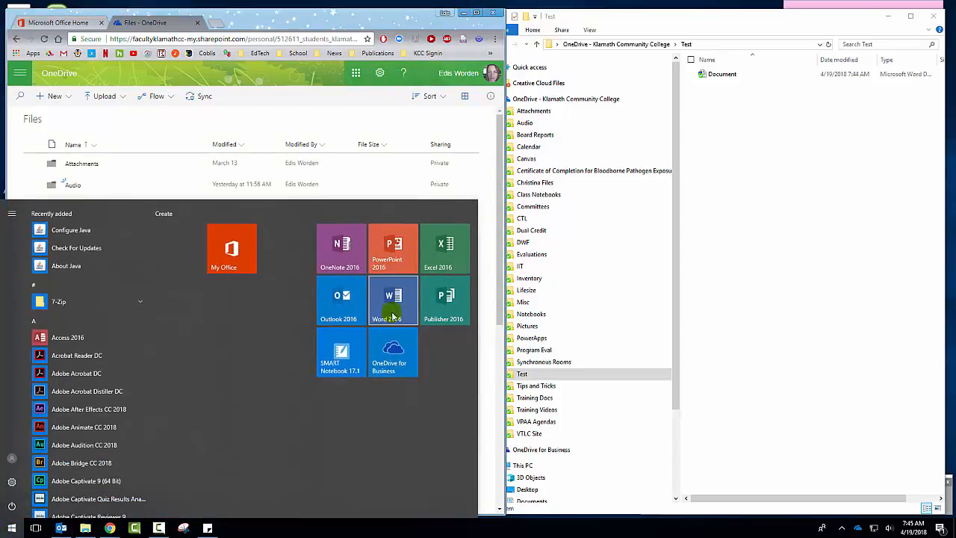
Launch Word 2016, start a blank document, and type 'The quick brown fox jumps over the lazy dog.'
left_click(393, 299)
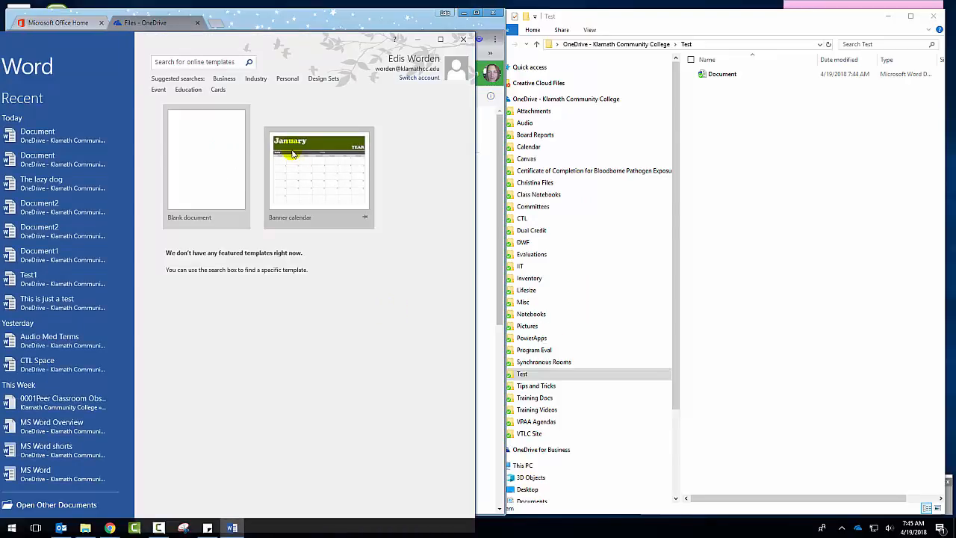
left_click(206, 159)
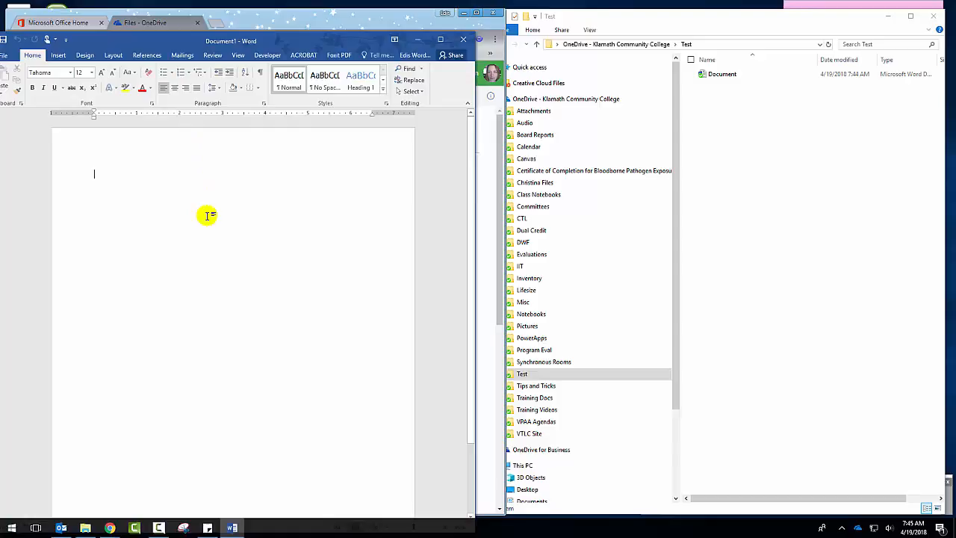
type("the")
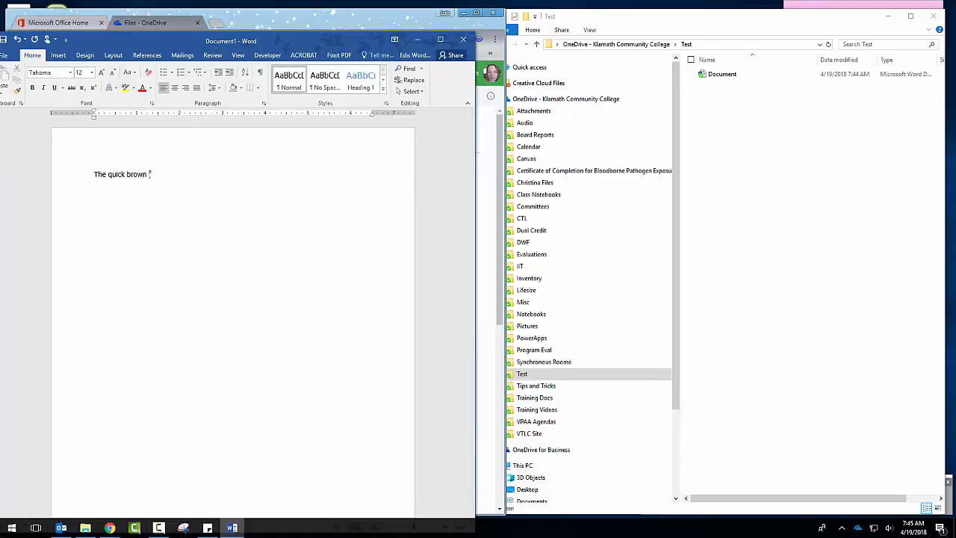
type("fox jumps over")
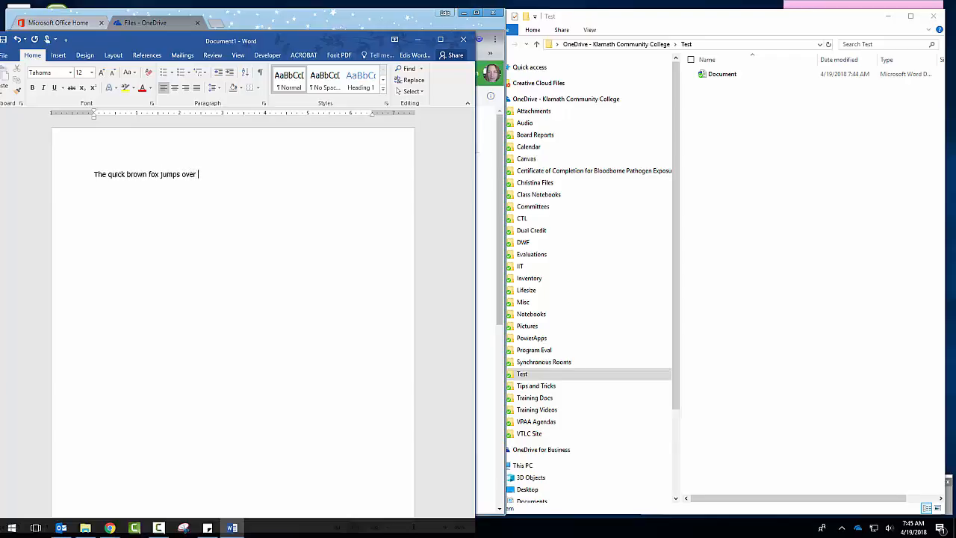
type("the lazy c")
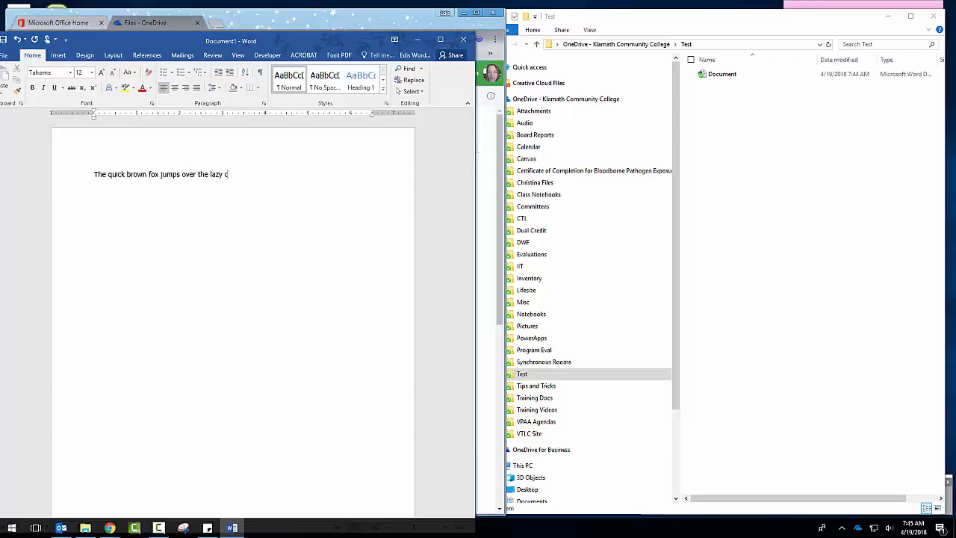
type("dog.")
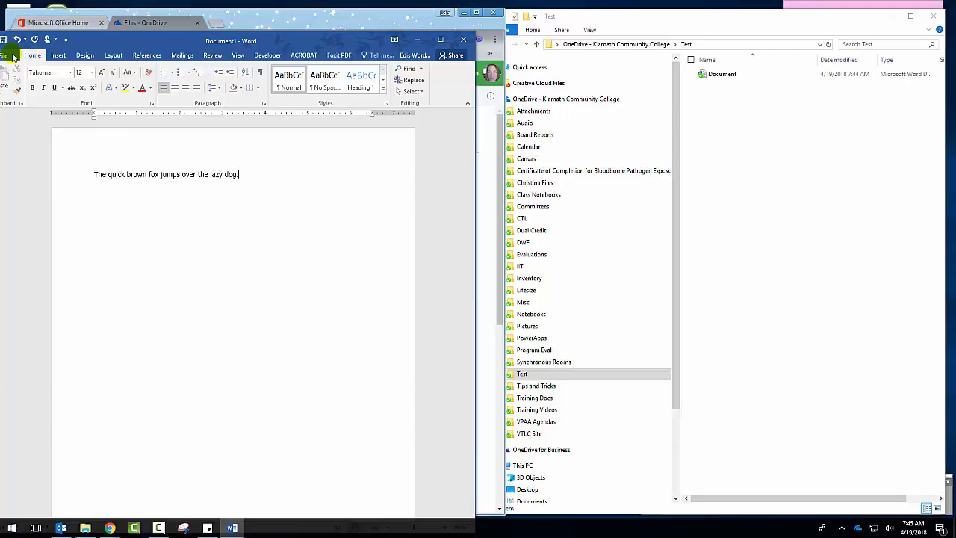
Save the sentence document to the Test folder on OneDrive - Klamath Community College
left_click(12, 54)
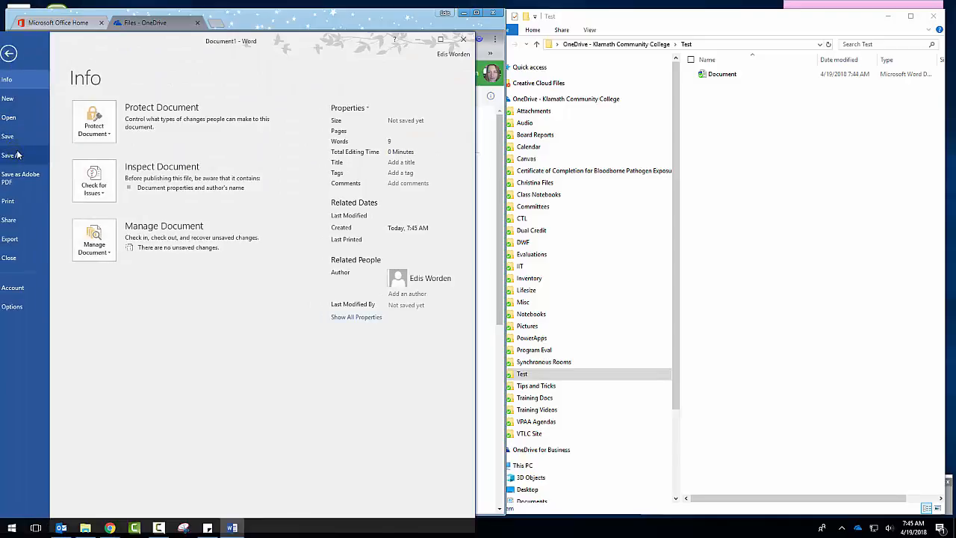
left_click(8, 155)
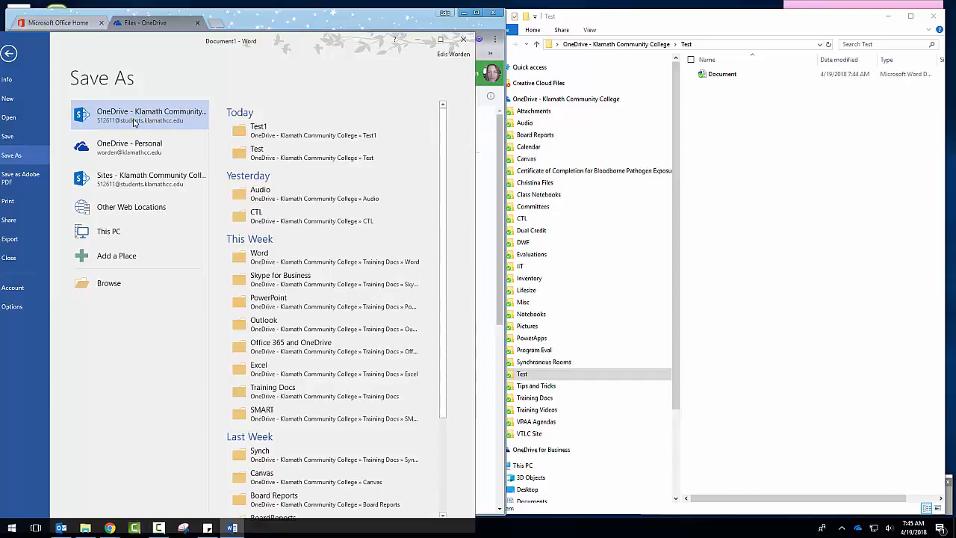
left_click(109, 283)
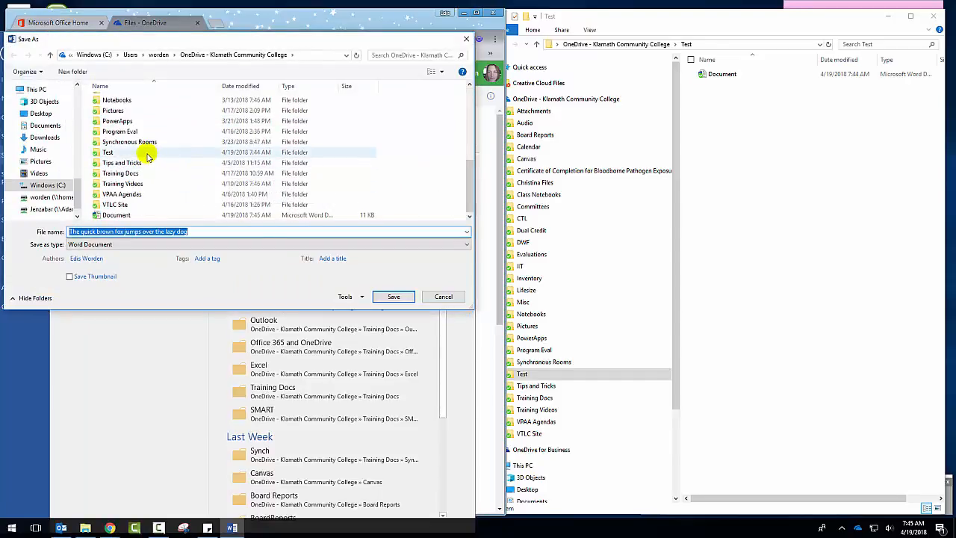
double_click(108, 152)
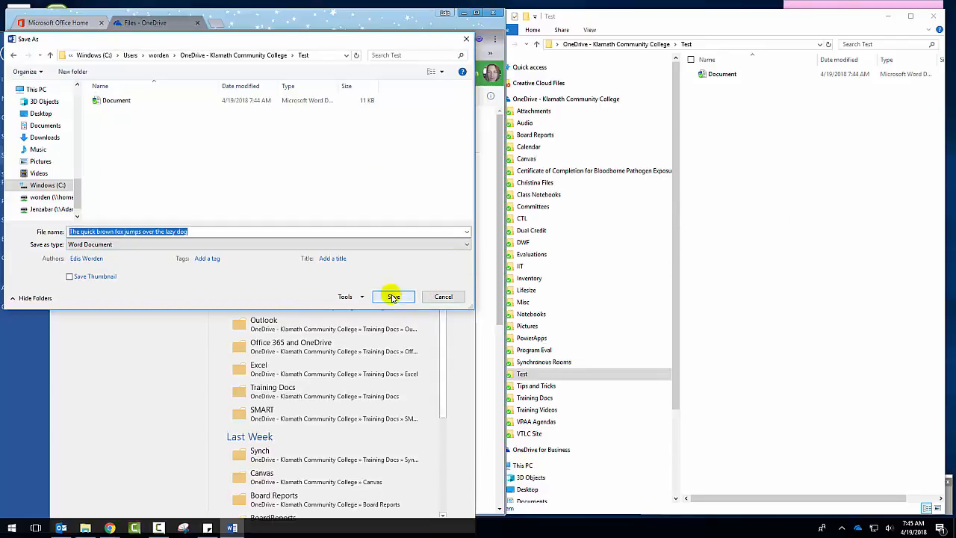
left_click(394, 297)
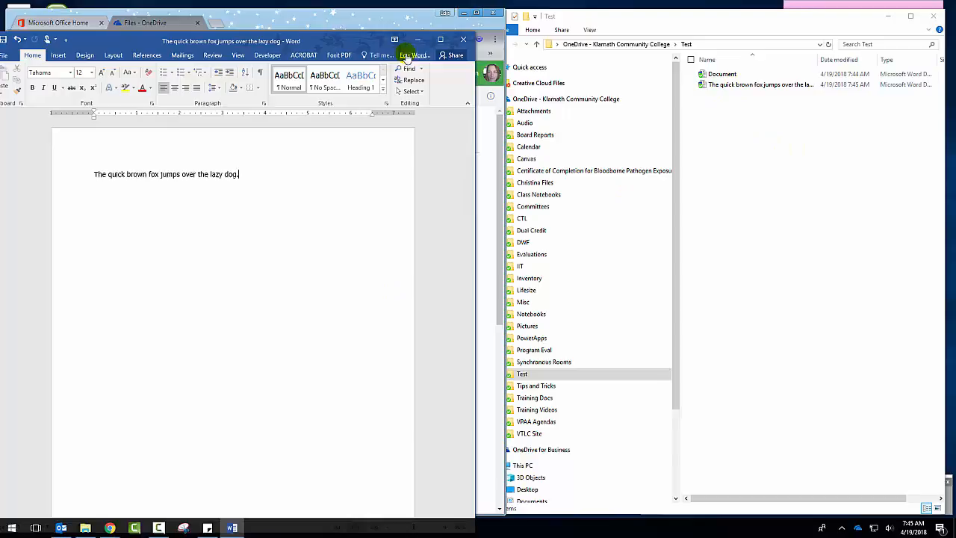
Open the Test folder on OneDrive web and open Document.docx from it
left_click(145, 22)
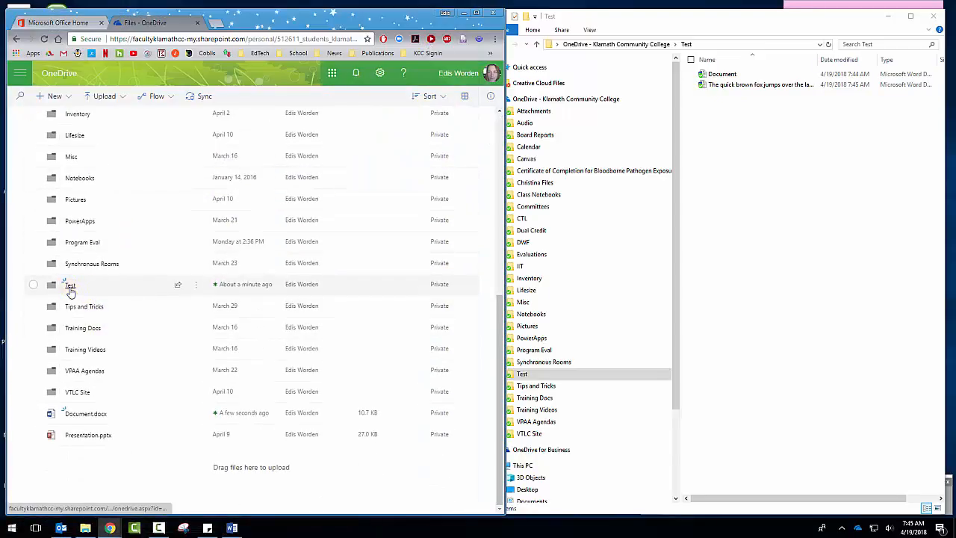
left_click(70, 285)
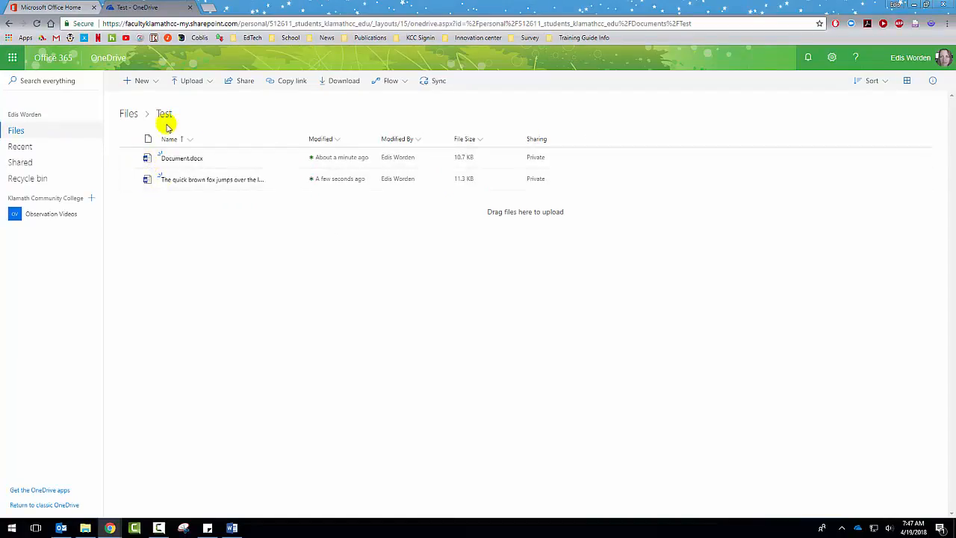
mouse_move(127, 166)
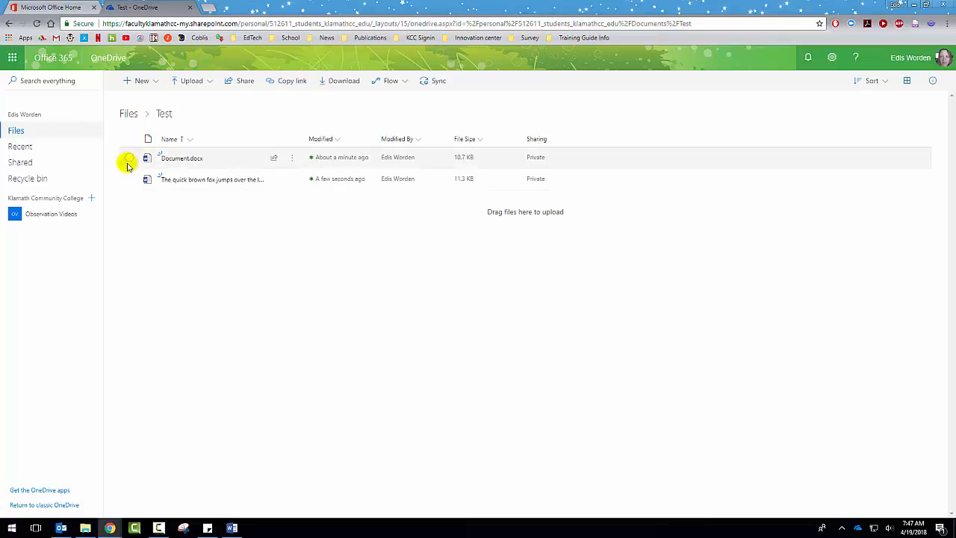
mouse_move(216, 119)
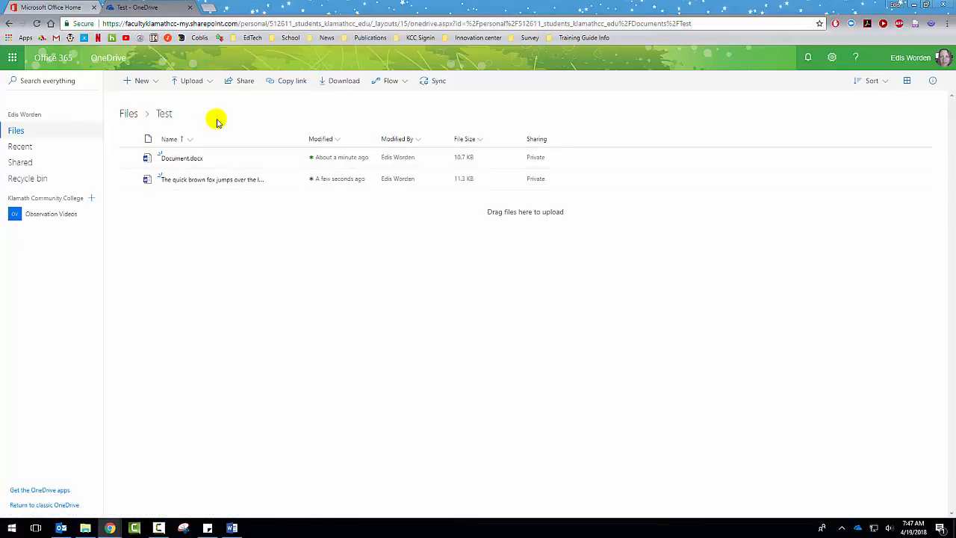
left_click(181, 158)
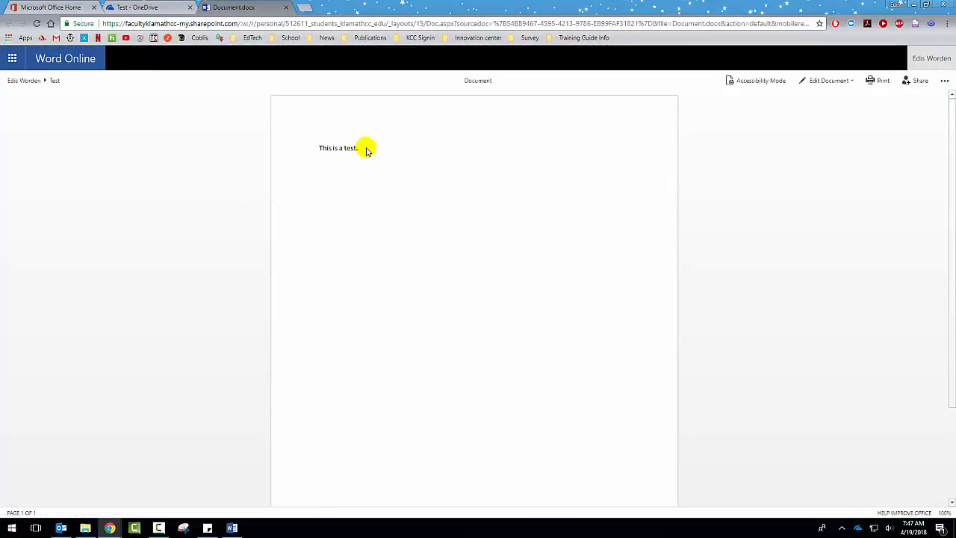
mouse_move(562, 257)
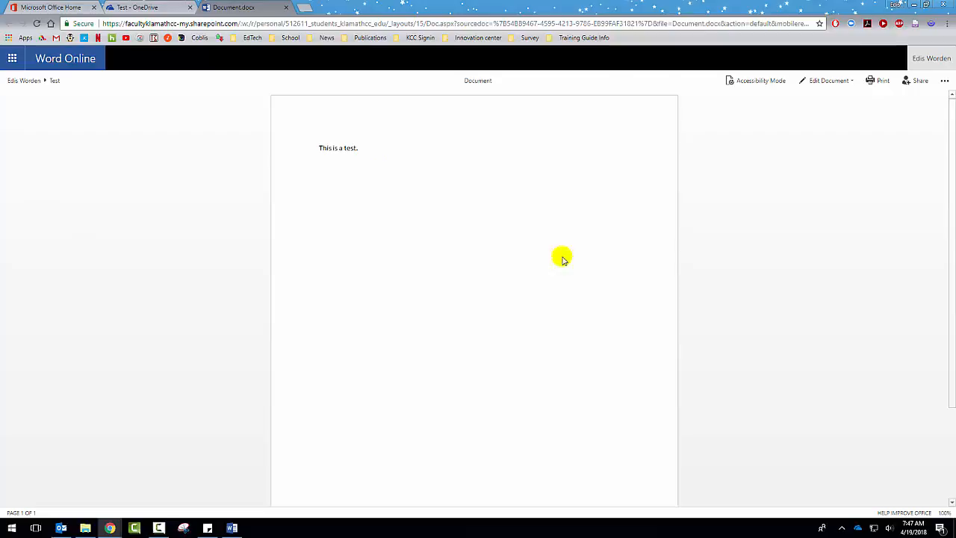
mouse_move(638, 125)
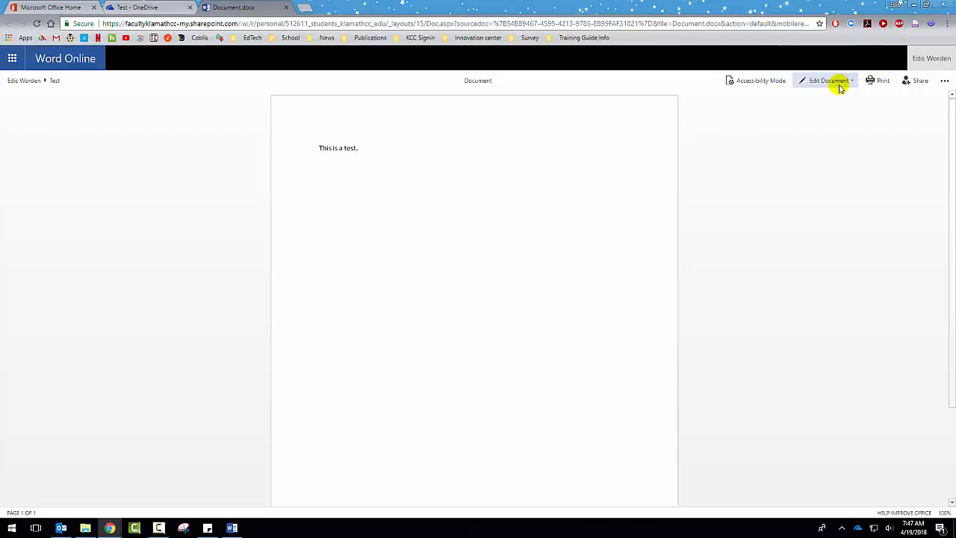
Switch Document.docx to Edit in Browser mode in Word Online
left_click(827, 81)
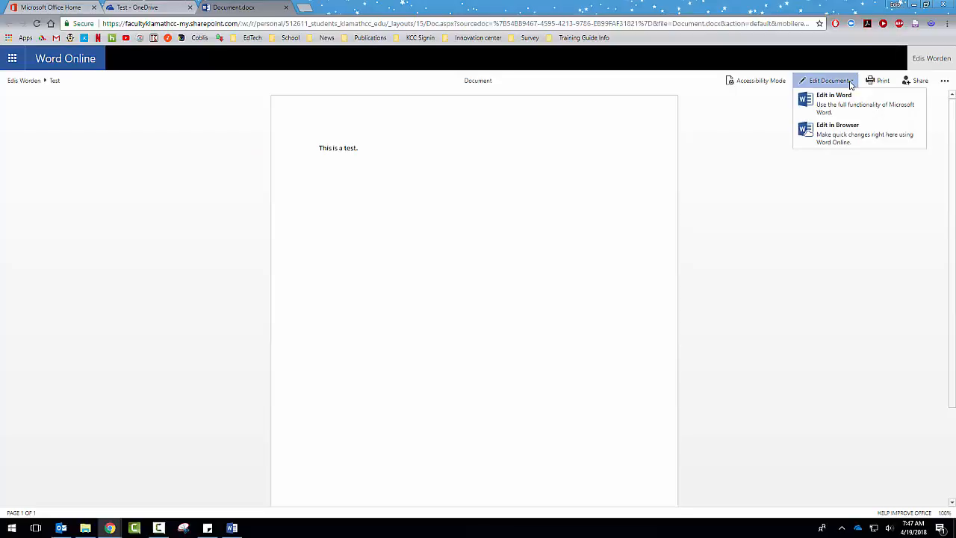
mouse_move(858, 104)
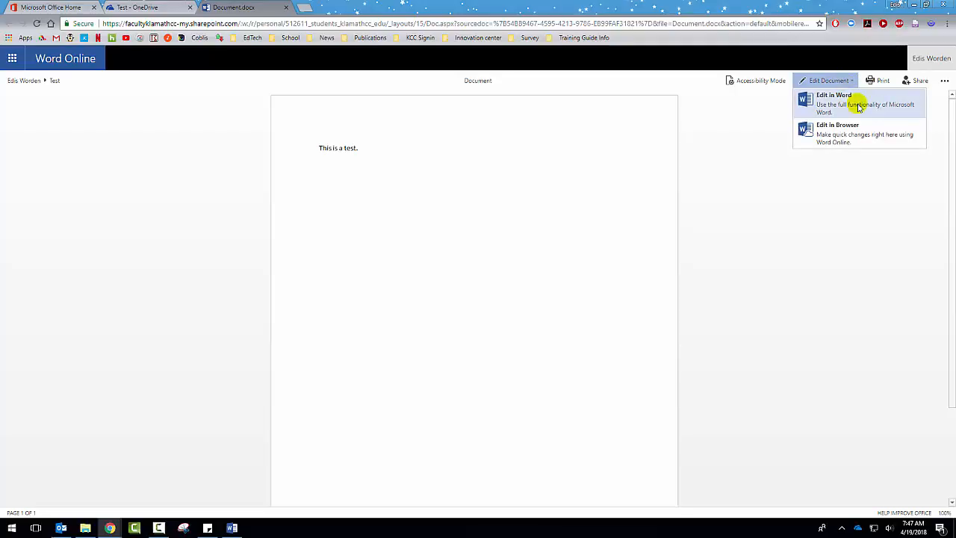
mouse_move(859, 131)
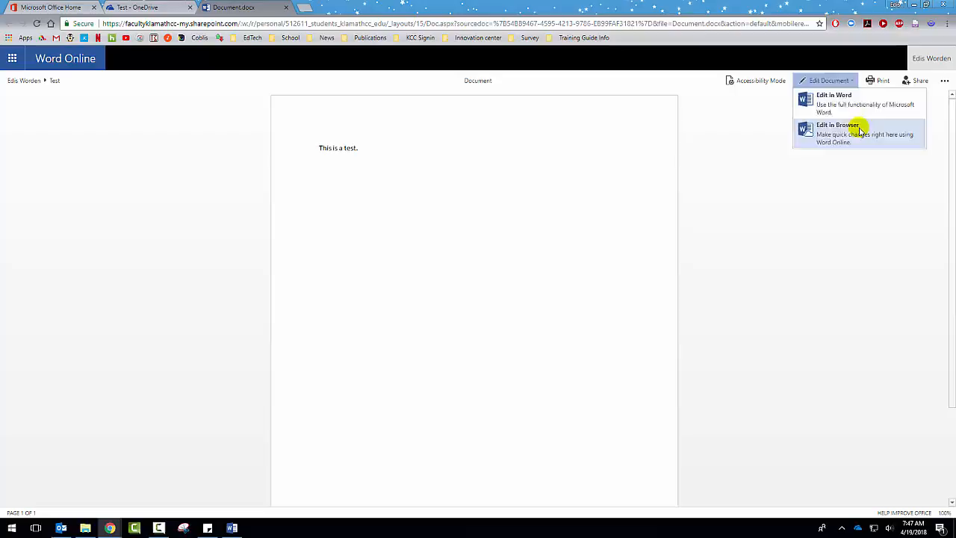
left_click(837, 125)
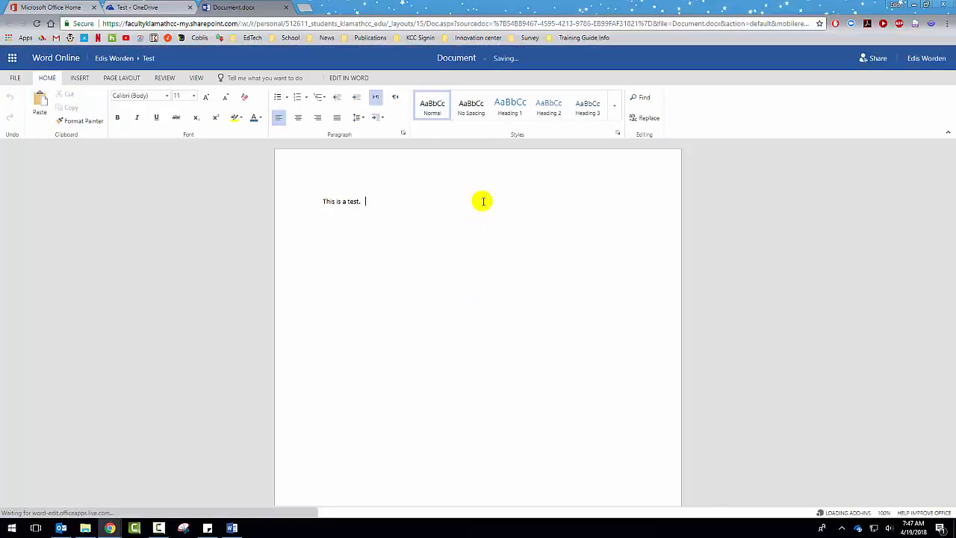
Add 'The quick brown fox jumped over the lazy dog.', retyping it after a garbled first attempt
type("The")
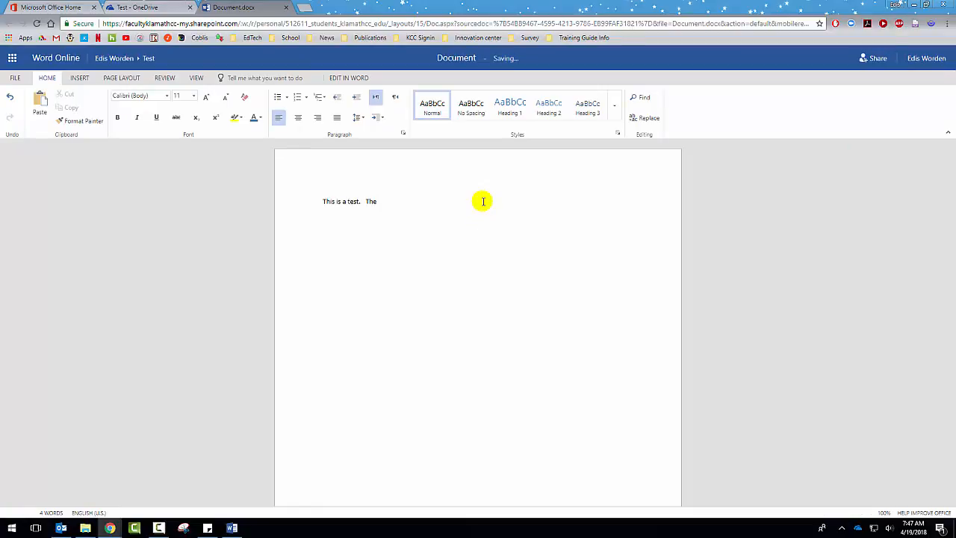
type("lazy brown d")
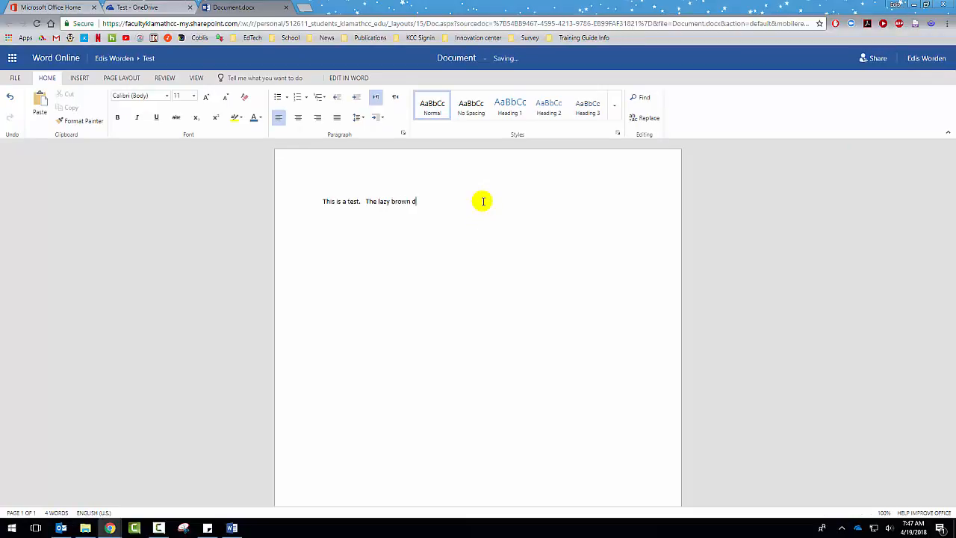
type("og jumped over the quick")
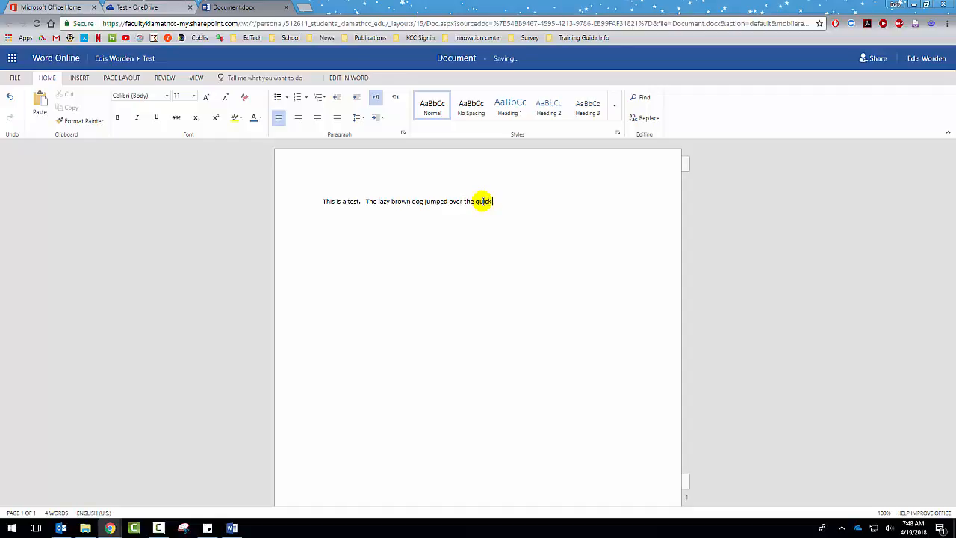
type("fox.")
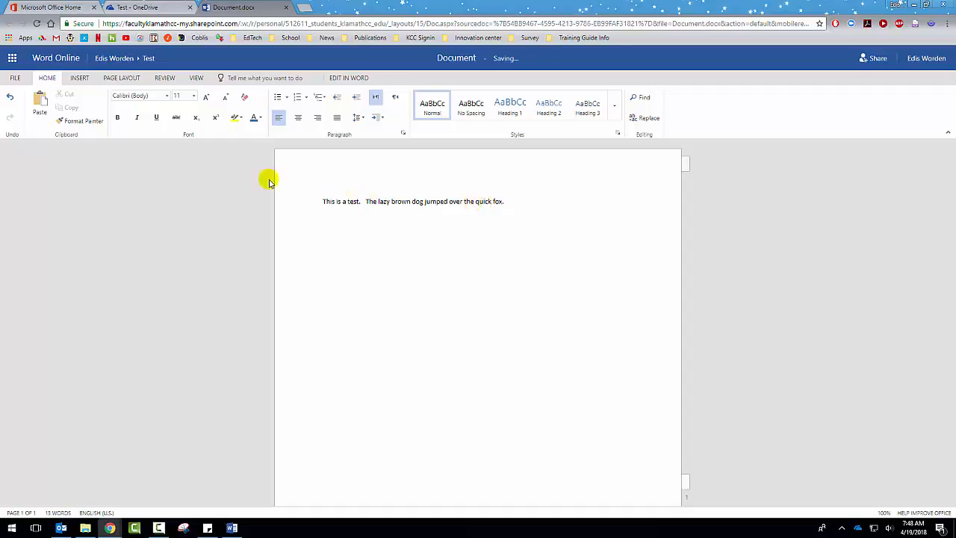
mouse_move(262, 33)
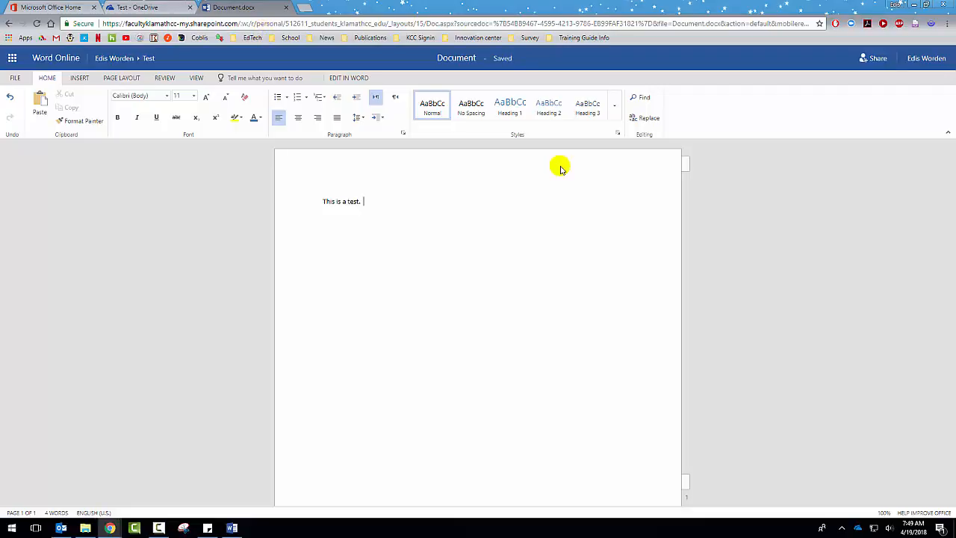
type("The quick brow")
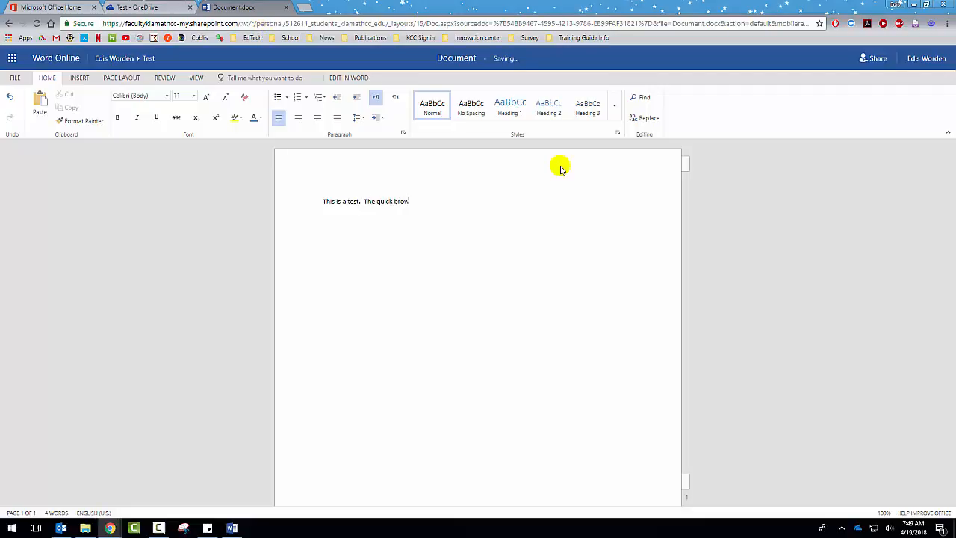
type("n fox jumped o")
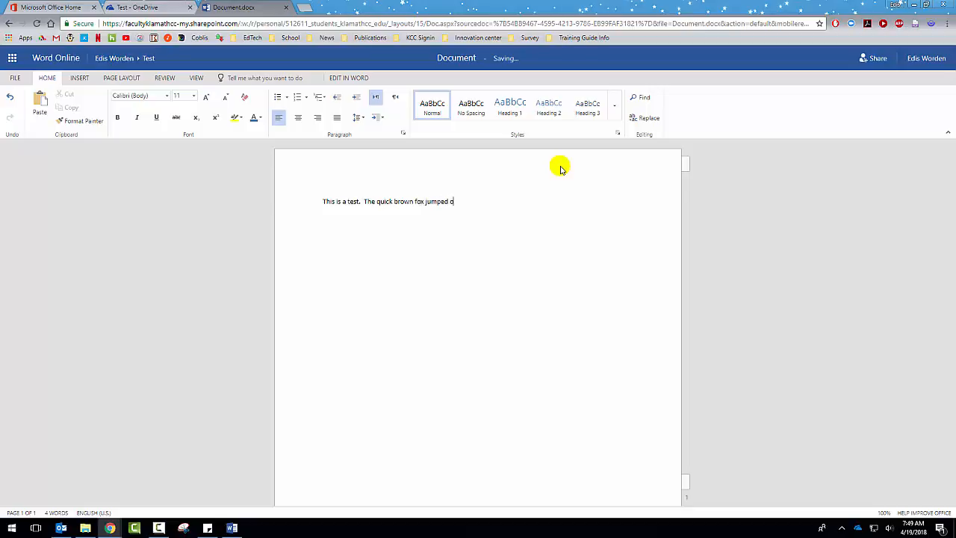
type("ver the lazy")
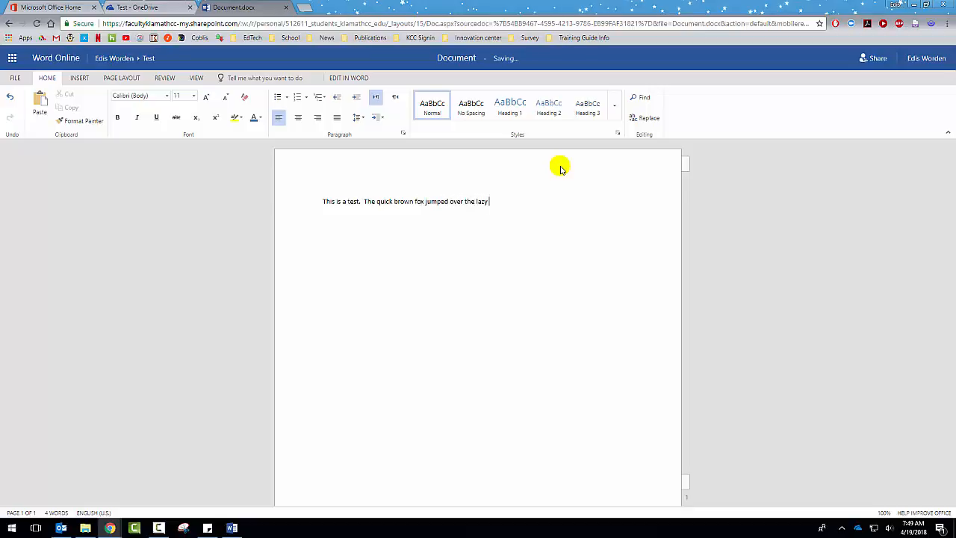
type("dog.")
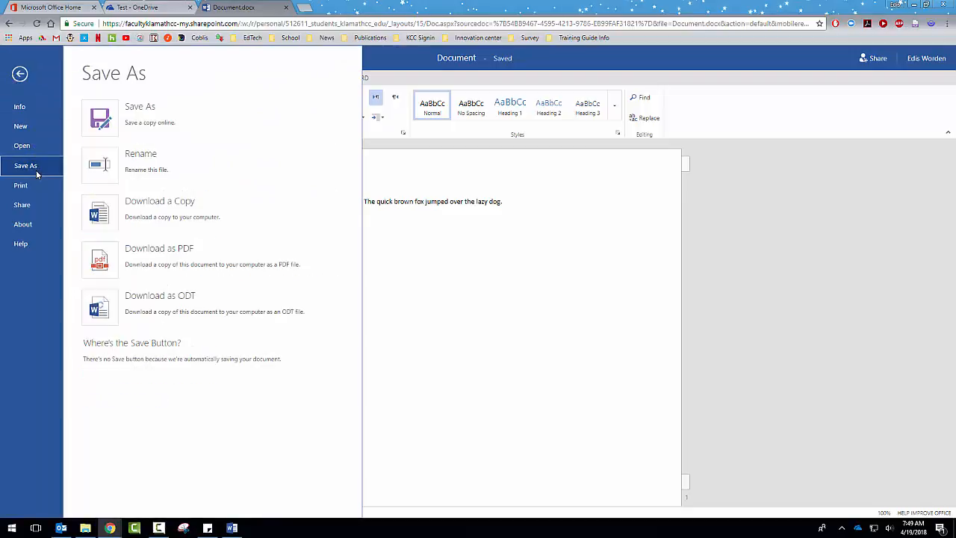
Save a copy of the Word Online document into the Test folder
left_click(140, 107)
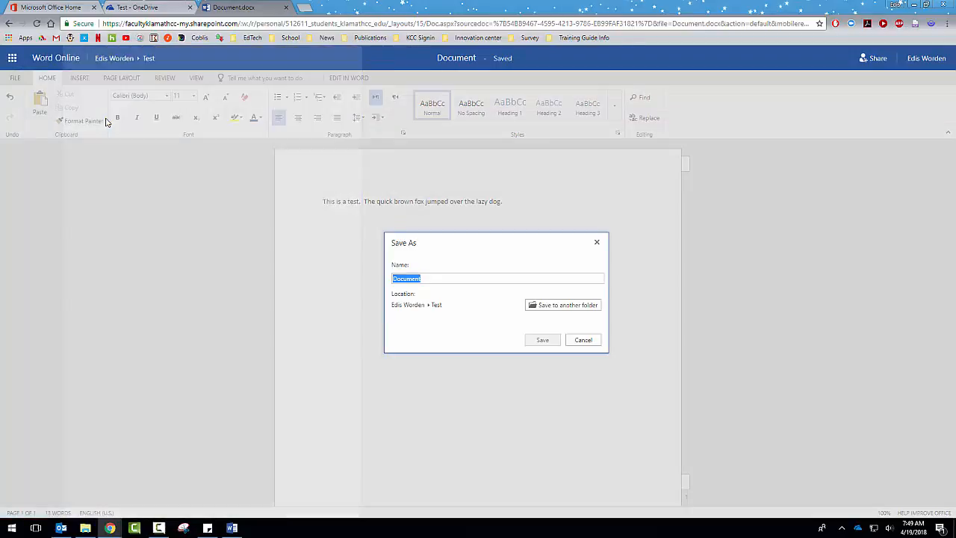
mouse_move(511, 266)
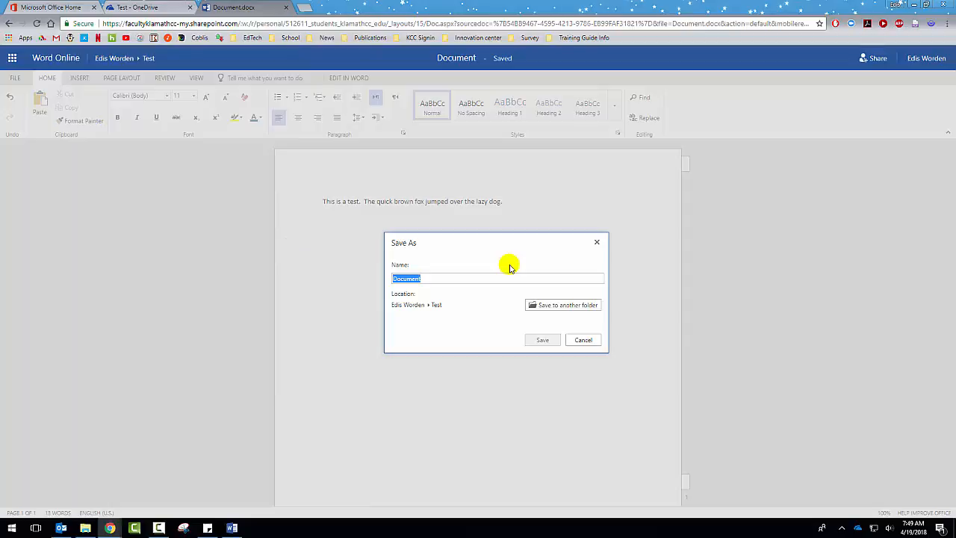
left_click(543, 340)
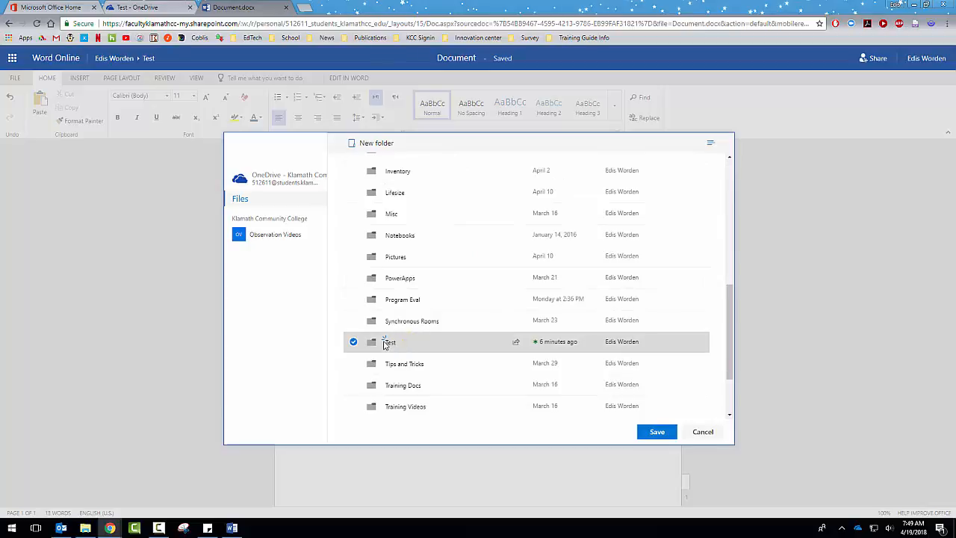
double_click(389, 342)
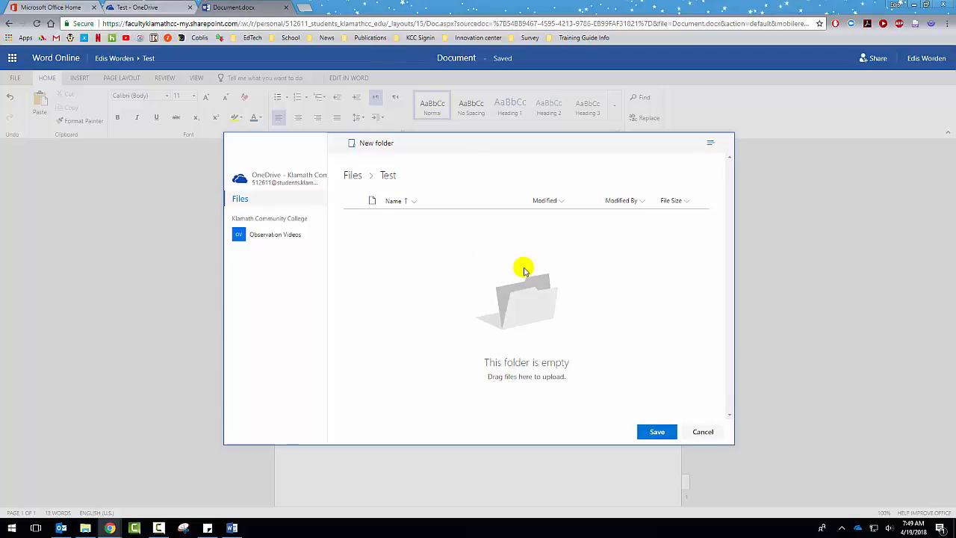
left_click(702, 431)
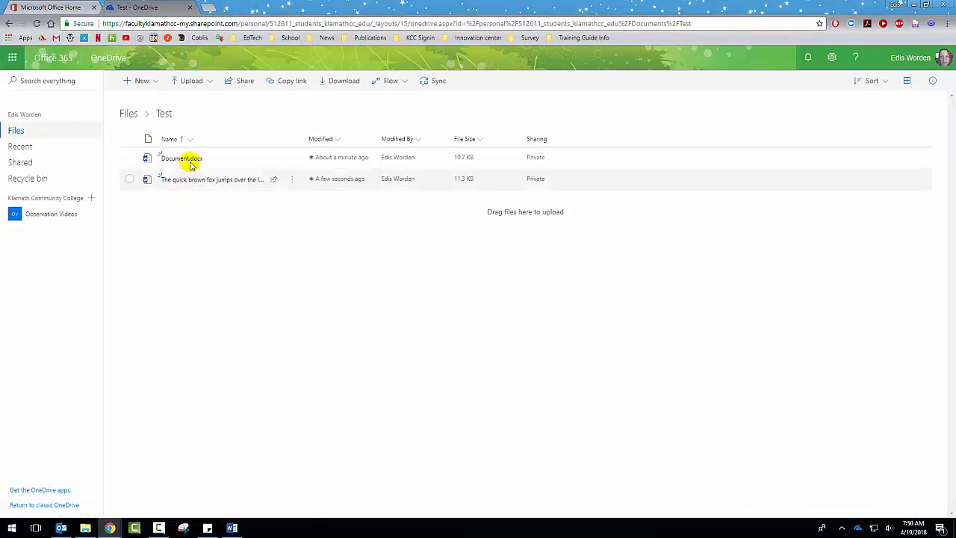
Check that Document.docx shows both sentences, then close its browser tab
left_click(180, 158)
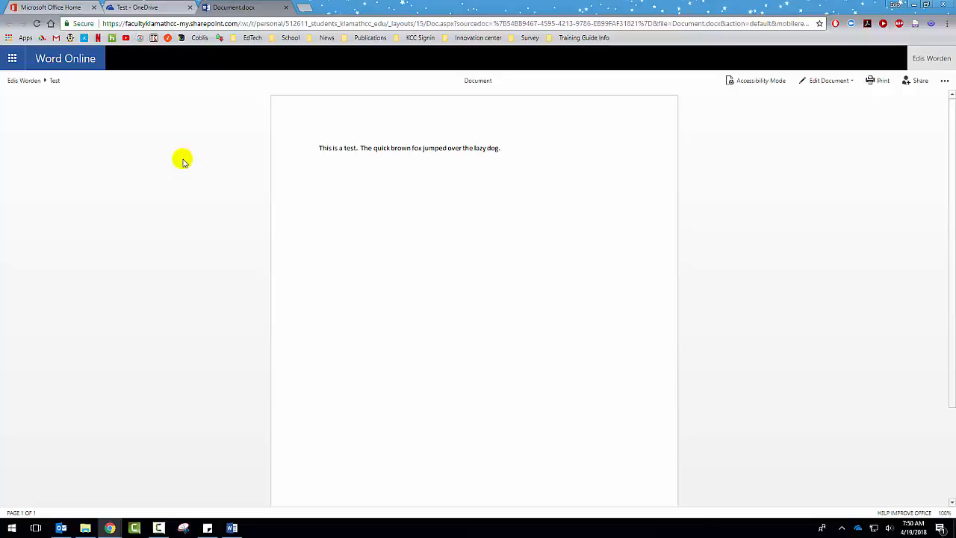
mouse_move(282, 10)
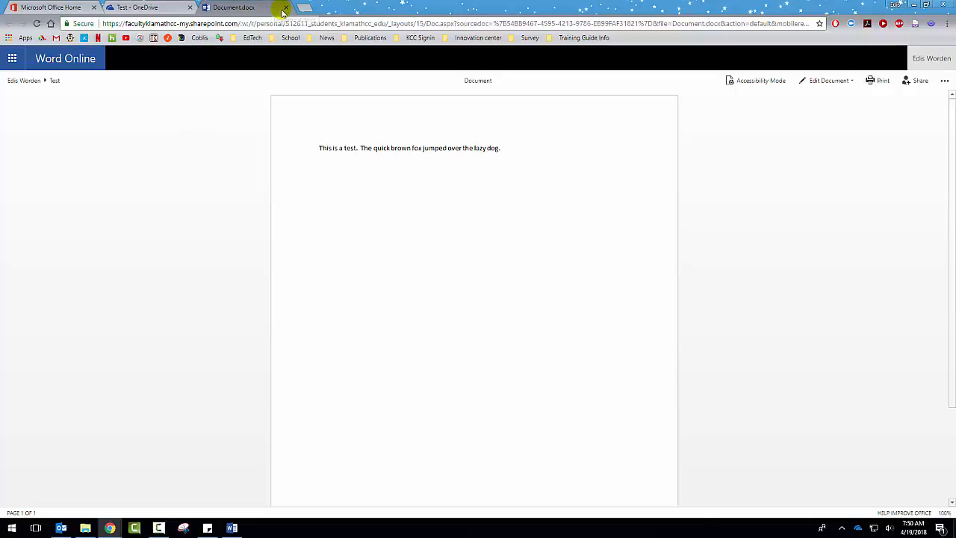
left_click(286, 8)
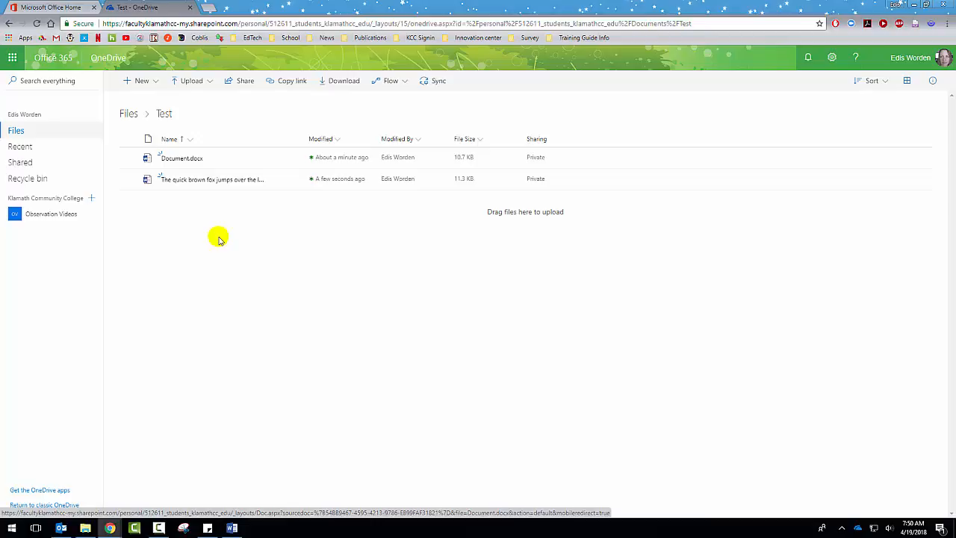
mouse_move(236, 228)
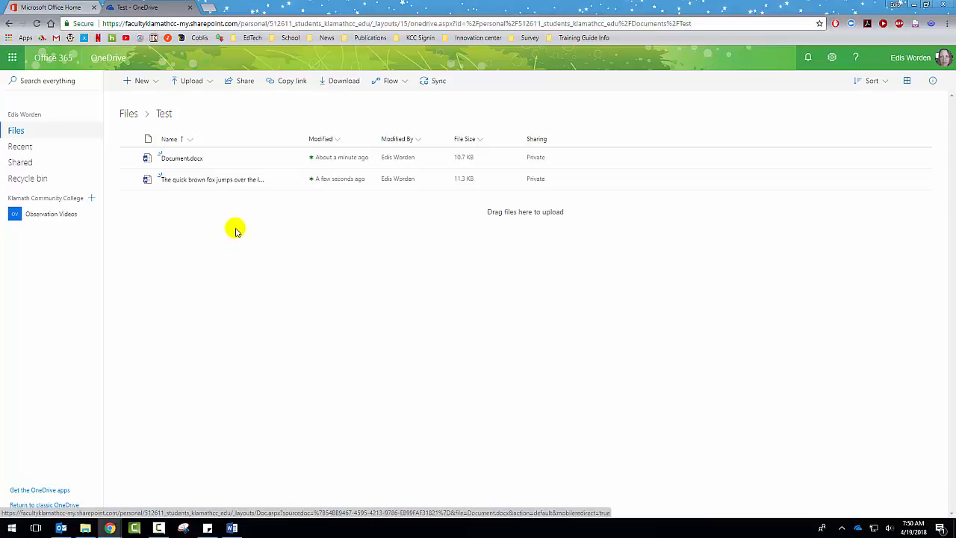
mouse_move(303, 256)
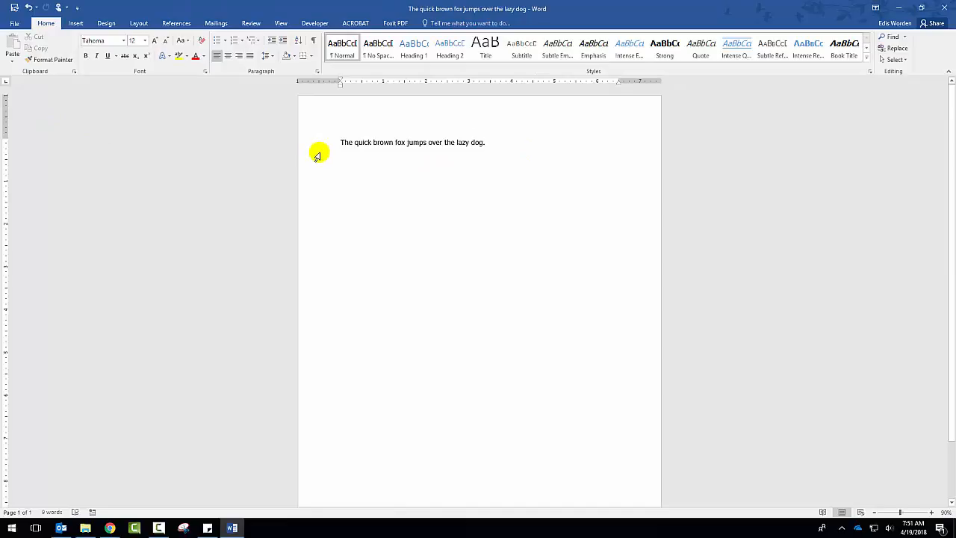
Add 'Ask not what you can do for your country.' after the fox sentence
left_click(490, 142)
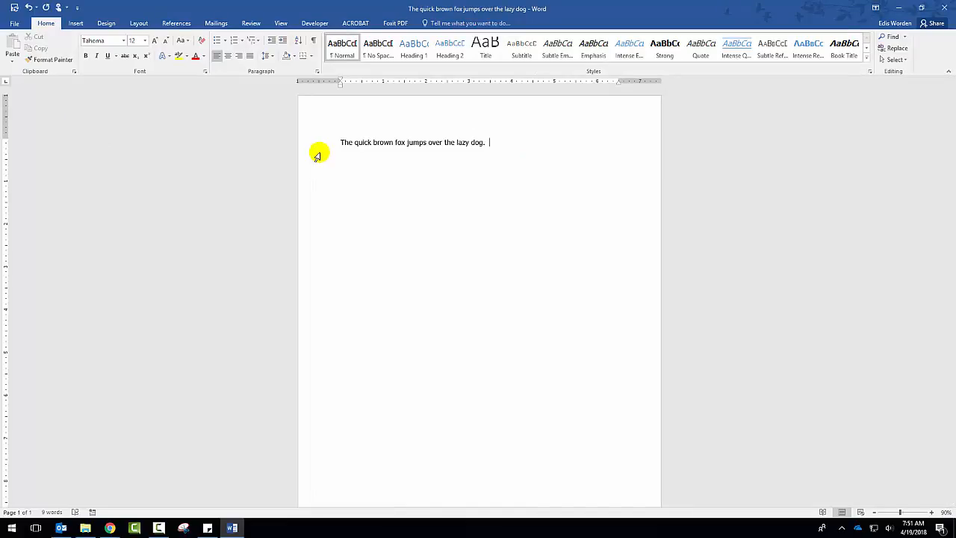
type("Ask")
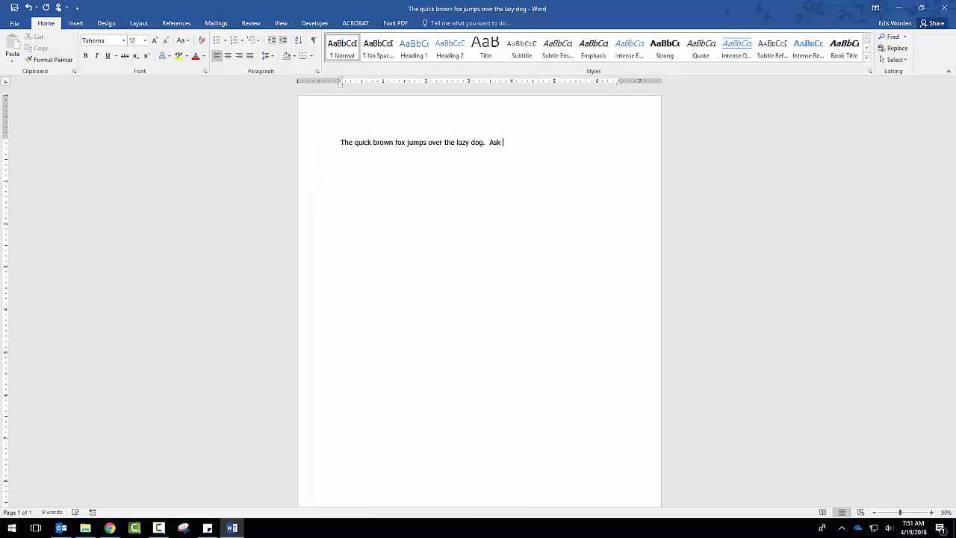
type("not what you ca")
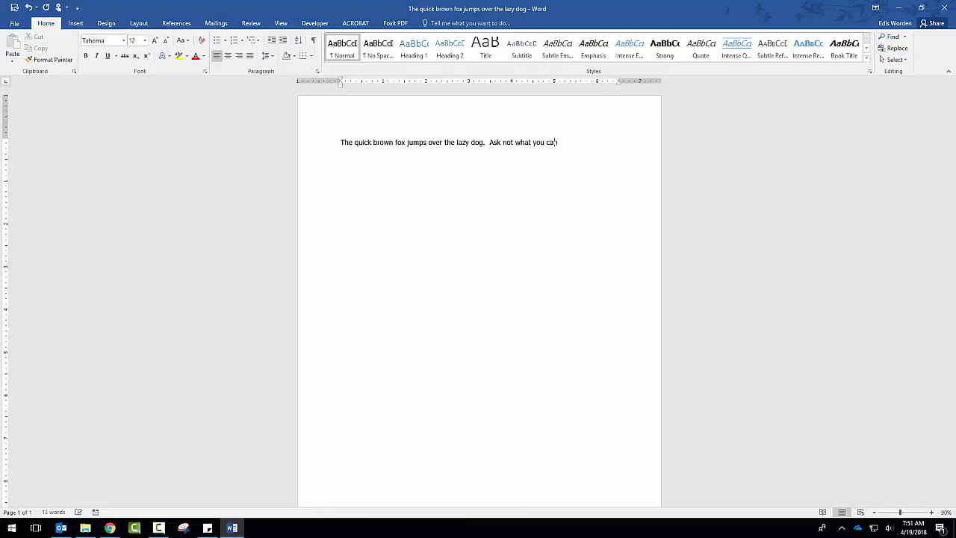
type("n do for your cou")
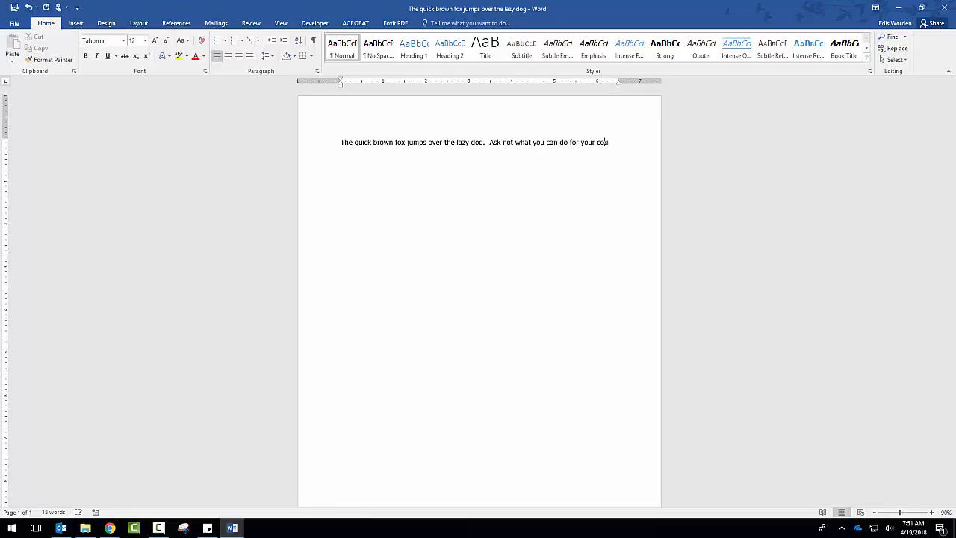
type("ntry")
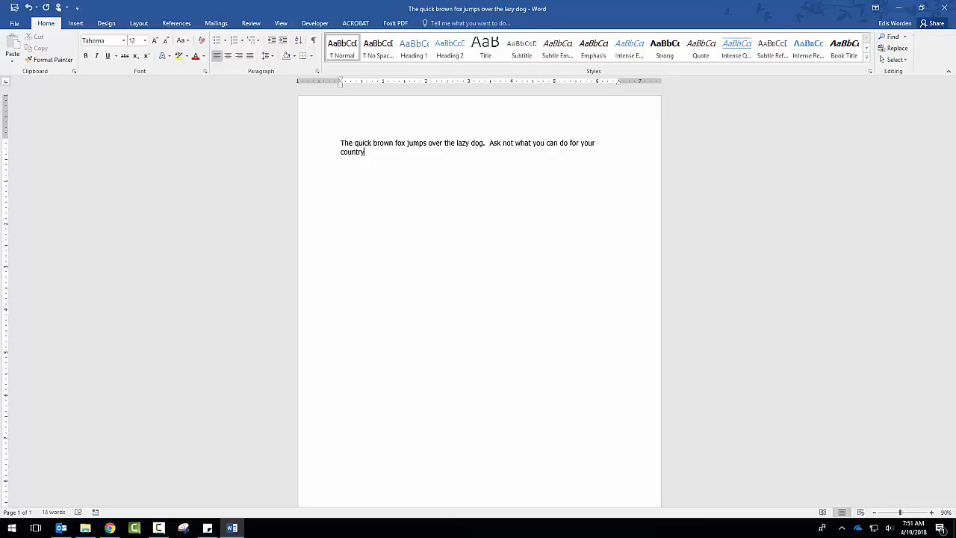
type(".")
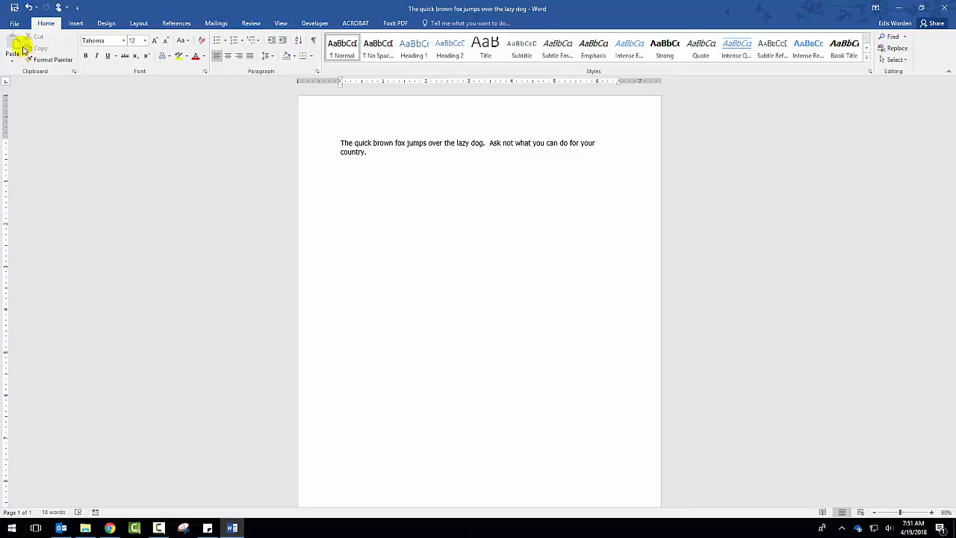
left_click(13, 23)
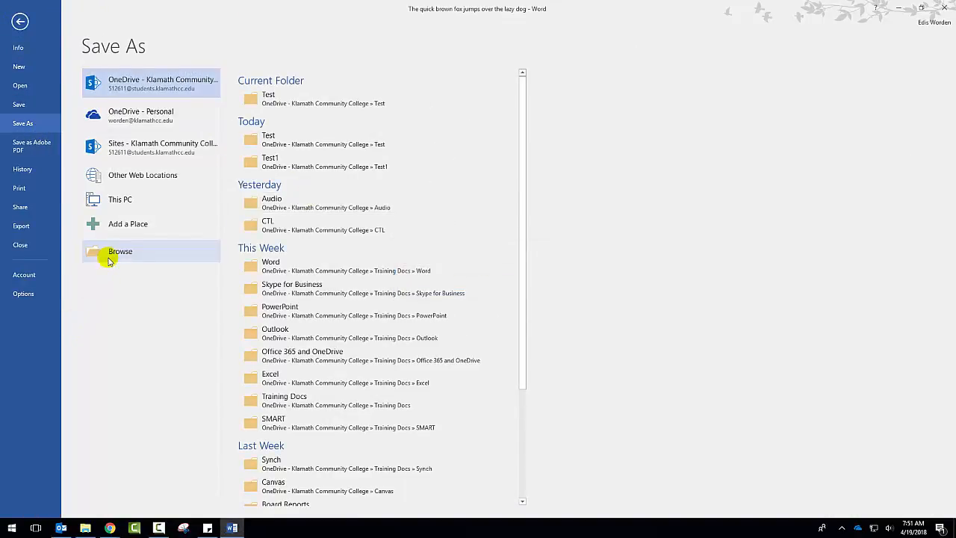
Save the document to the Test folder as 'The quick brown fox jumps over the lazy dog2'
left_click(120, 251)
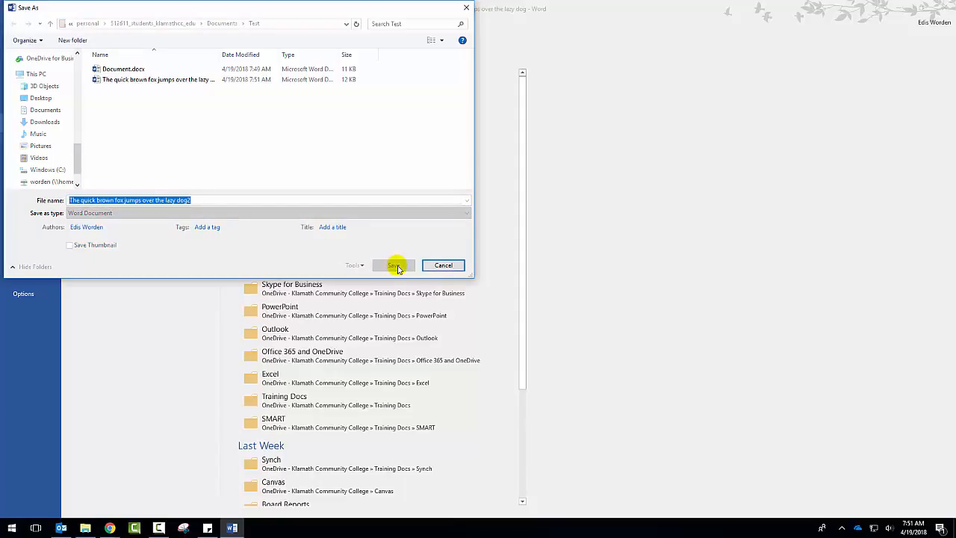
left_click(394, 265)
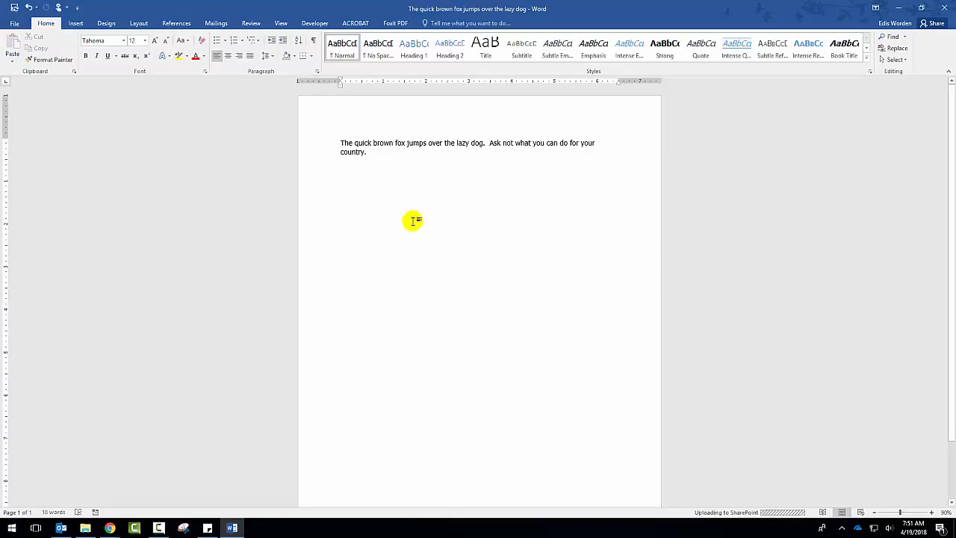
left_click(109, 529)
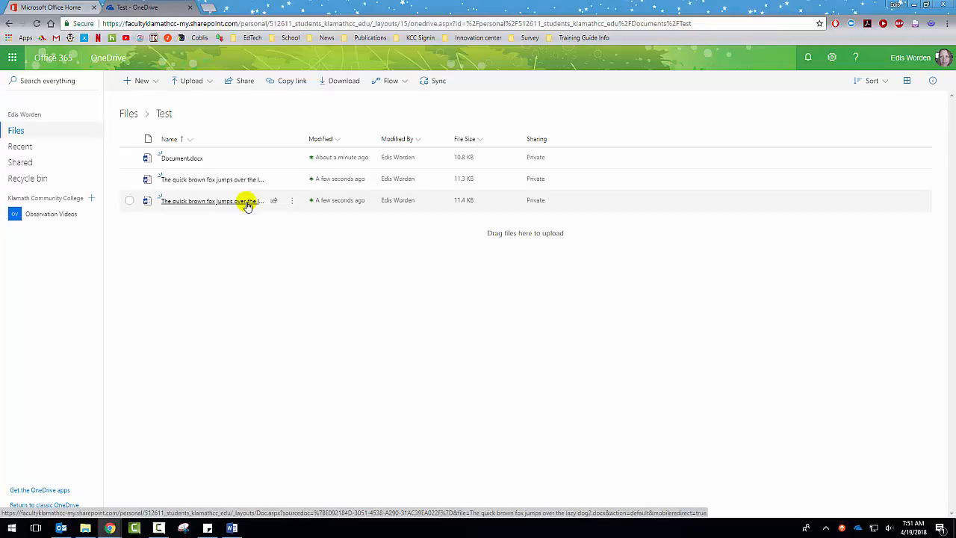
mouse_move(194, 265)
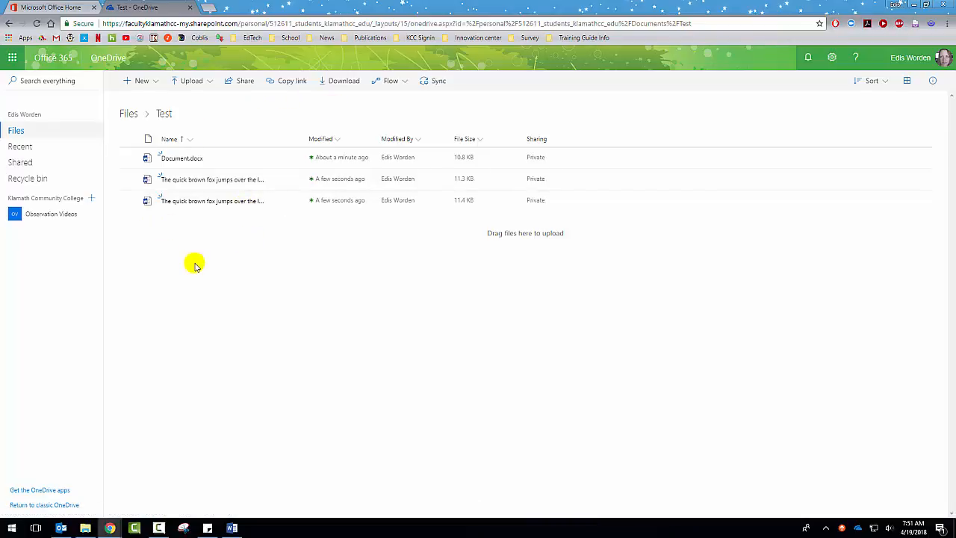